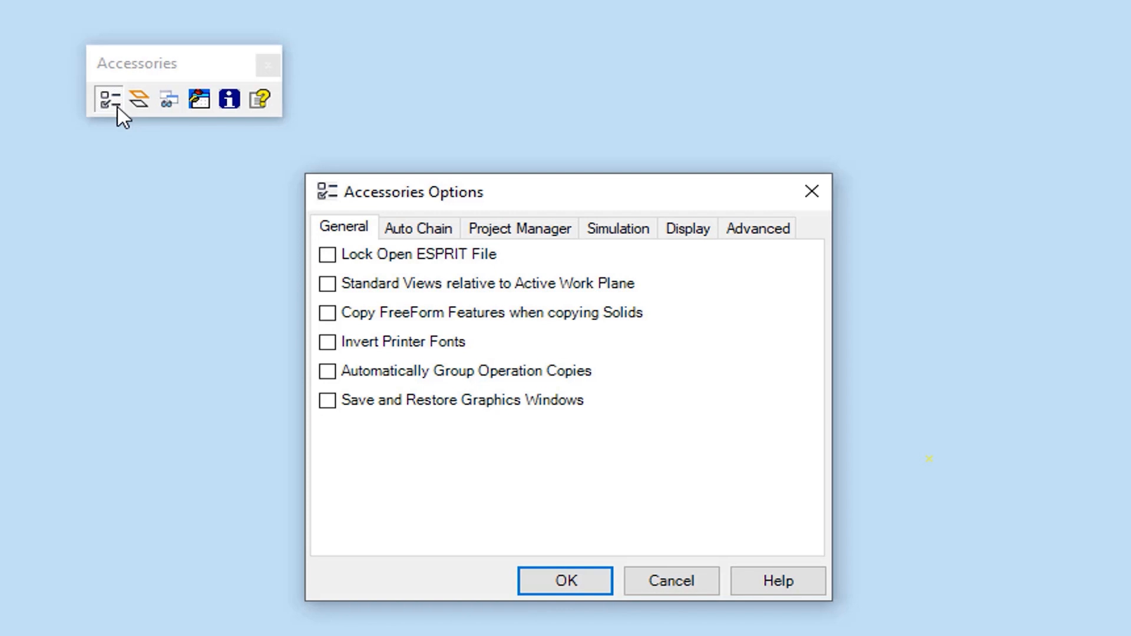
Step: Close the Accessories Options dialog, leaving ESPRIT on an empty workspace
click(564, 581)
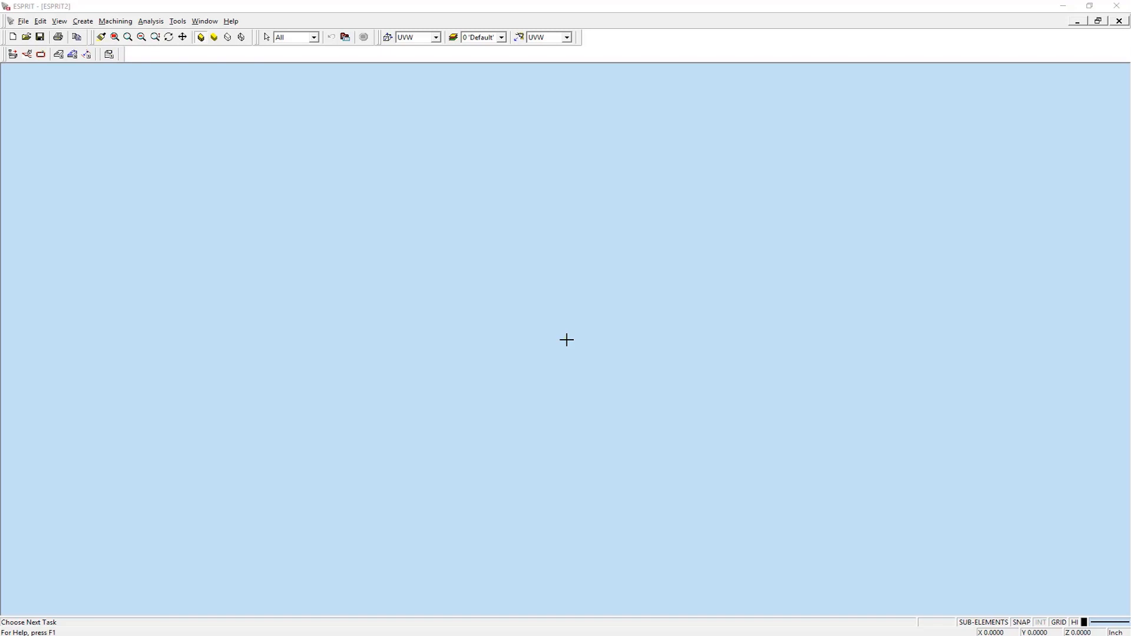
Step: In the Add-In manager, set Accessories Add-In to loaded and Load on Startup
click(177, 21)
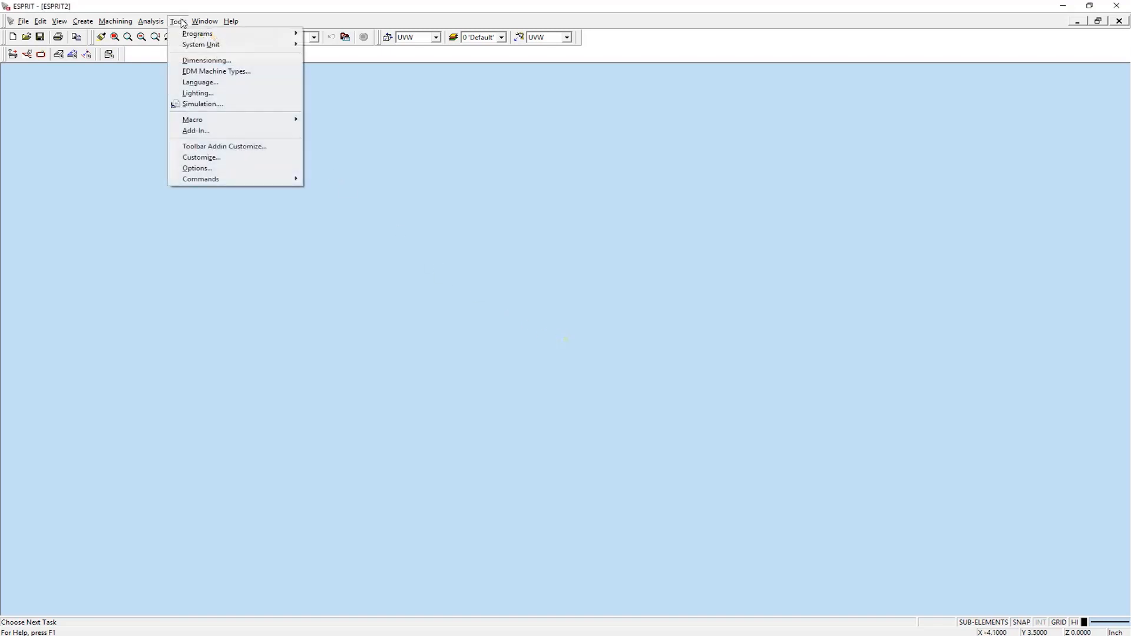
click(195, 131)
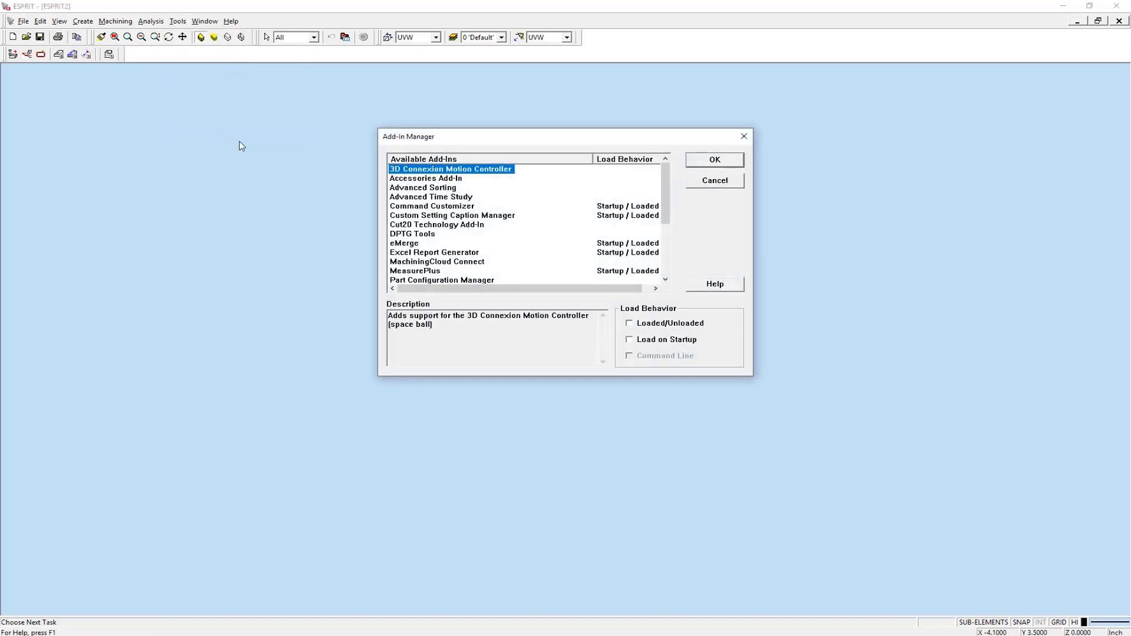
click(426, 178)
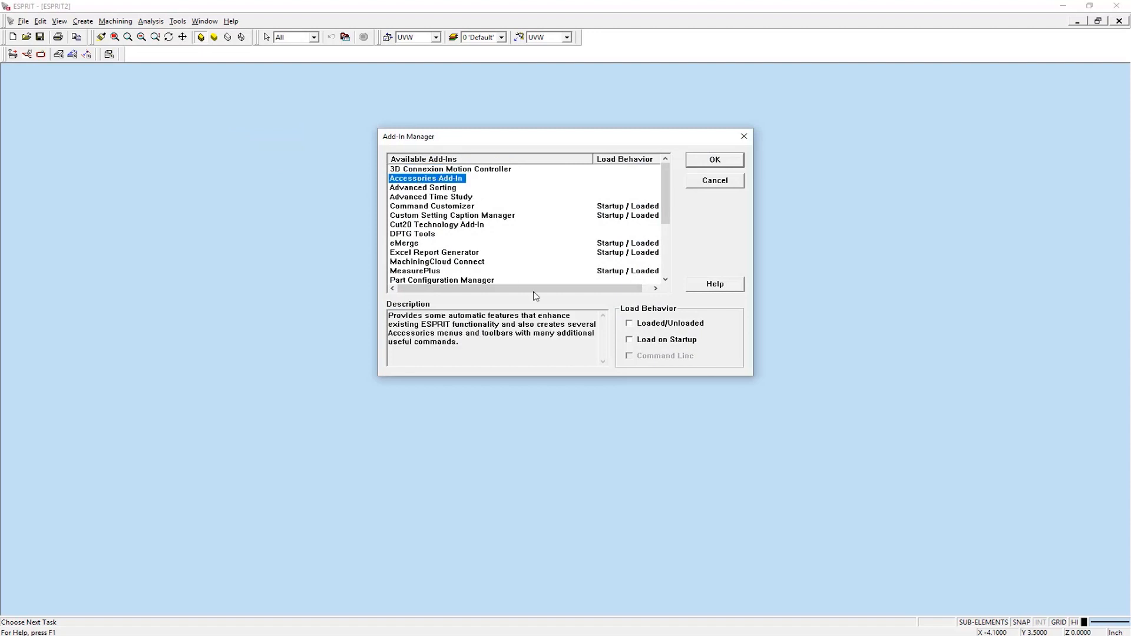
mouse_move(633, 329)
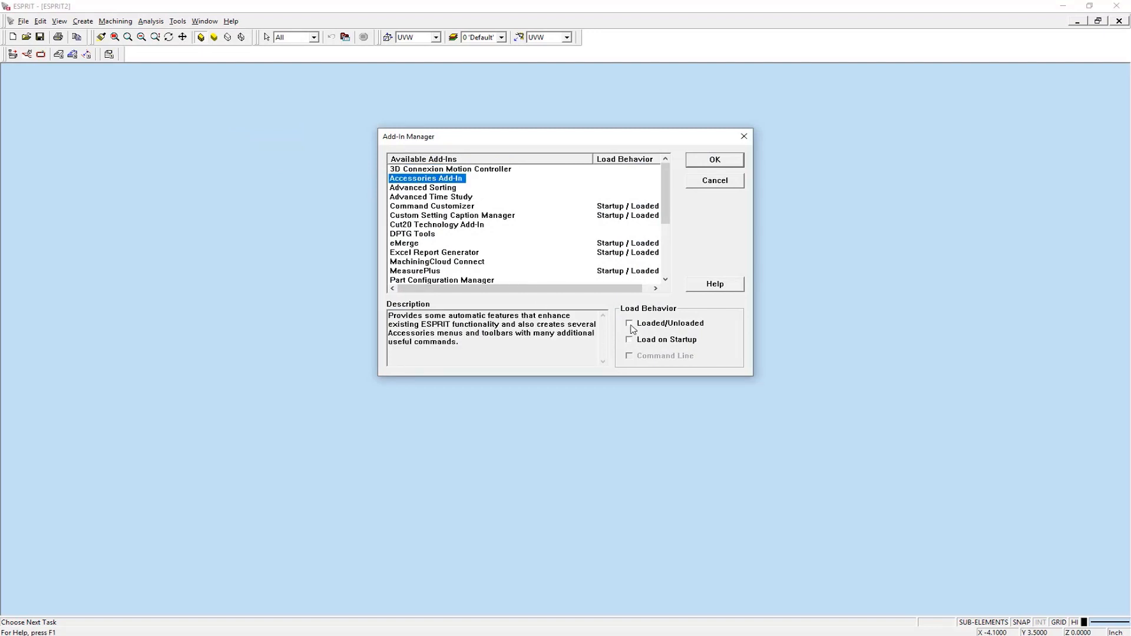
click(630, 323)
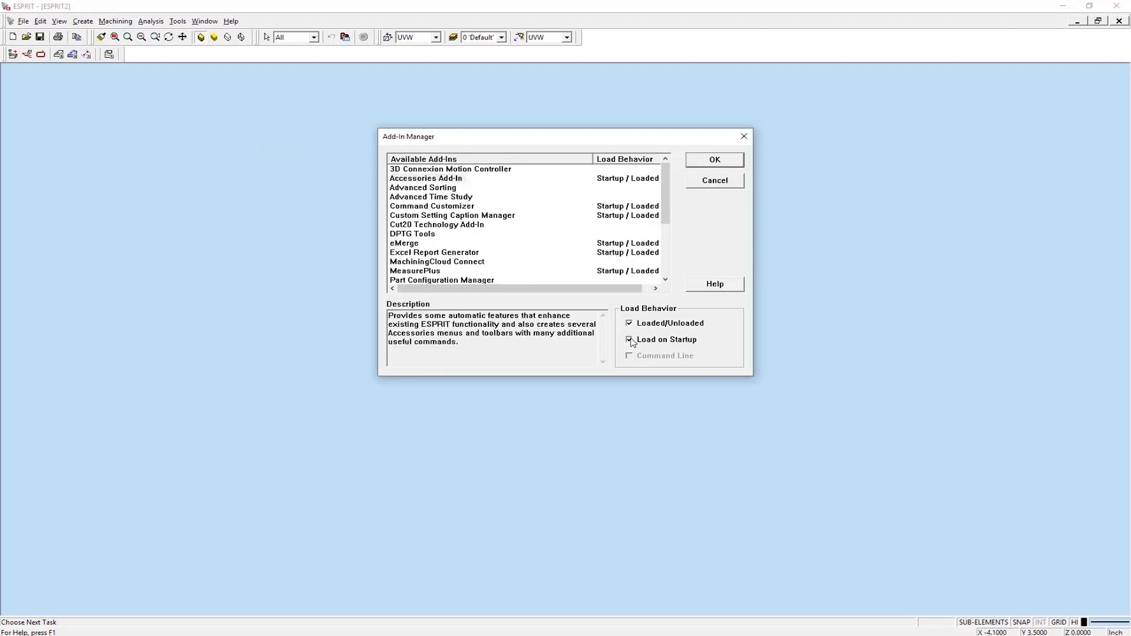
click(713, 160)
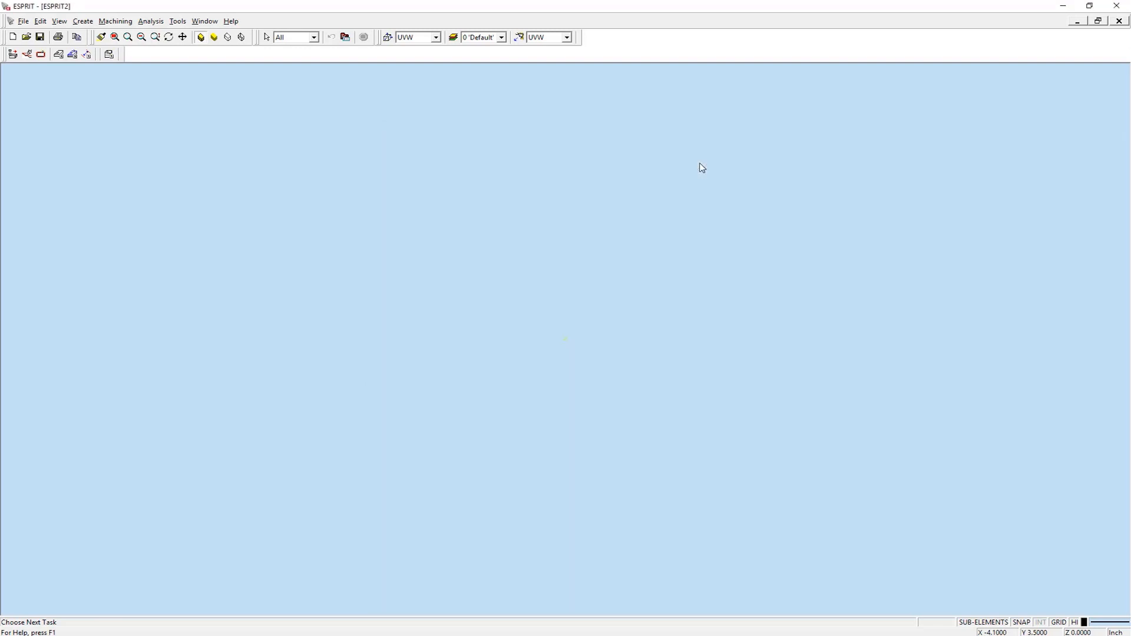
mouse_move(698, 163)
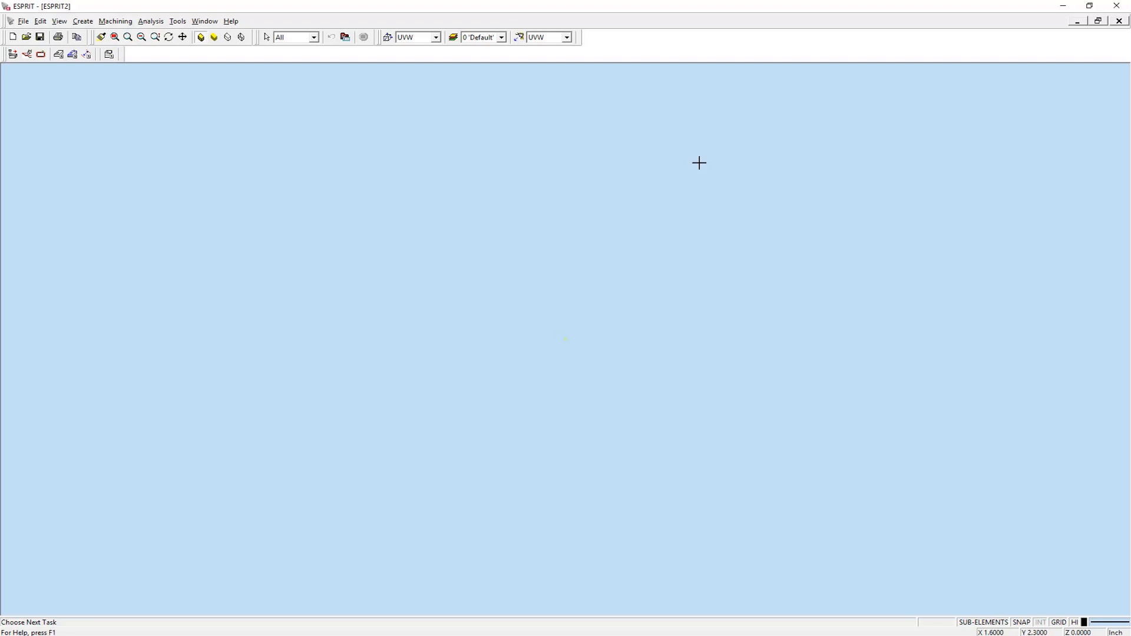
mouse_move(177, 21)
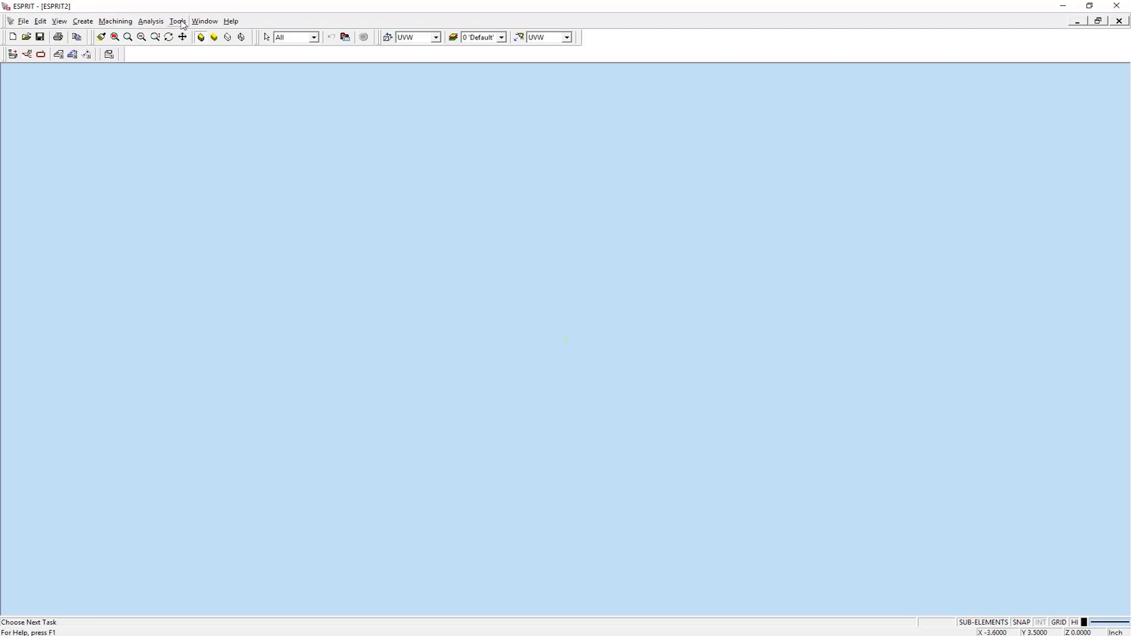
Step: Show the Accessories toolbar from Tools > Accessories
click(176, 21)
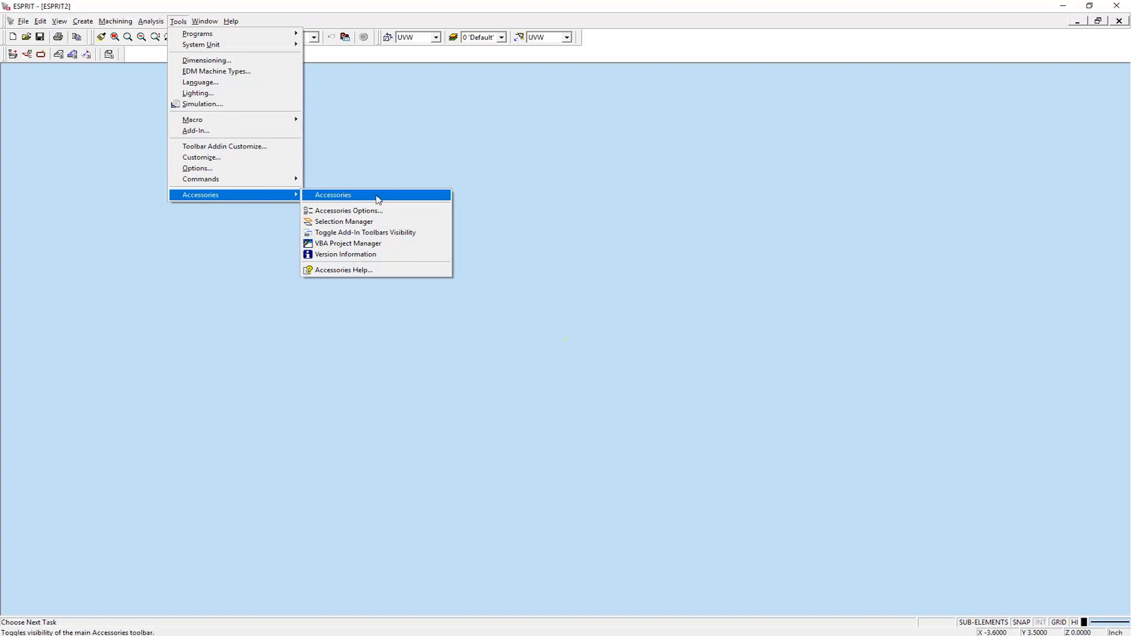
click(348, 210)
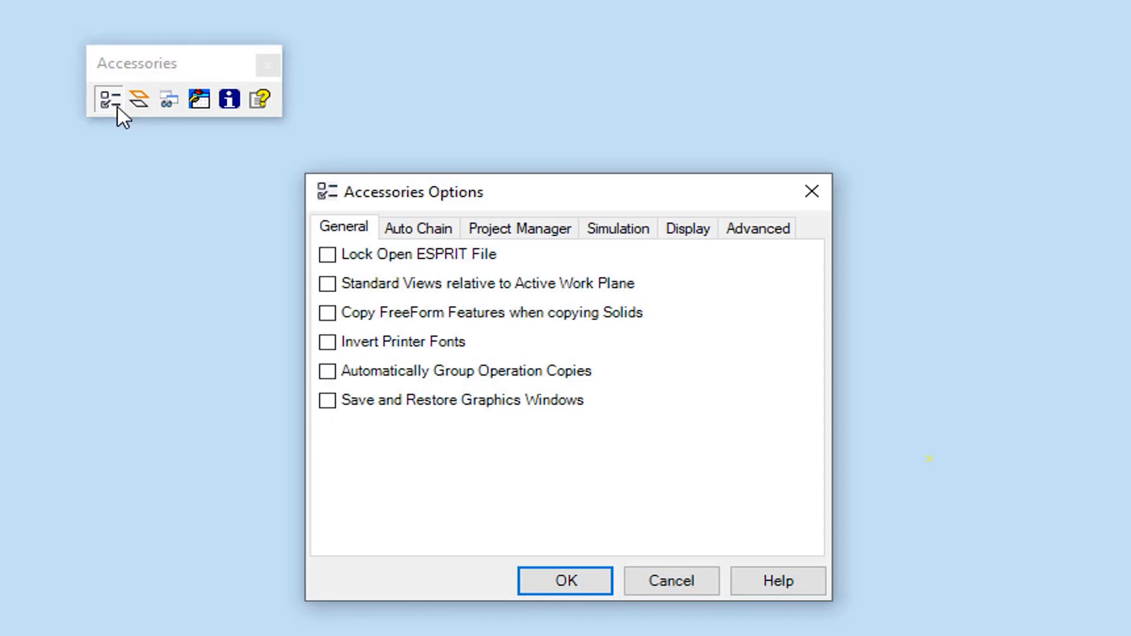
Step: Enable Lock Open ESPRIT File, then reopen Tips and Tricks Video_File 1.esp from recent files
click(327, 254)
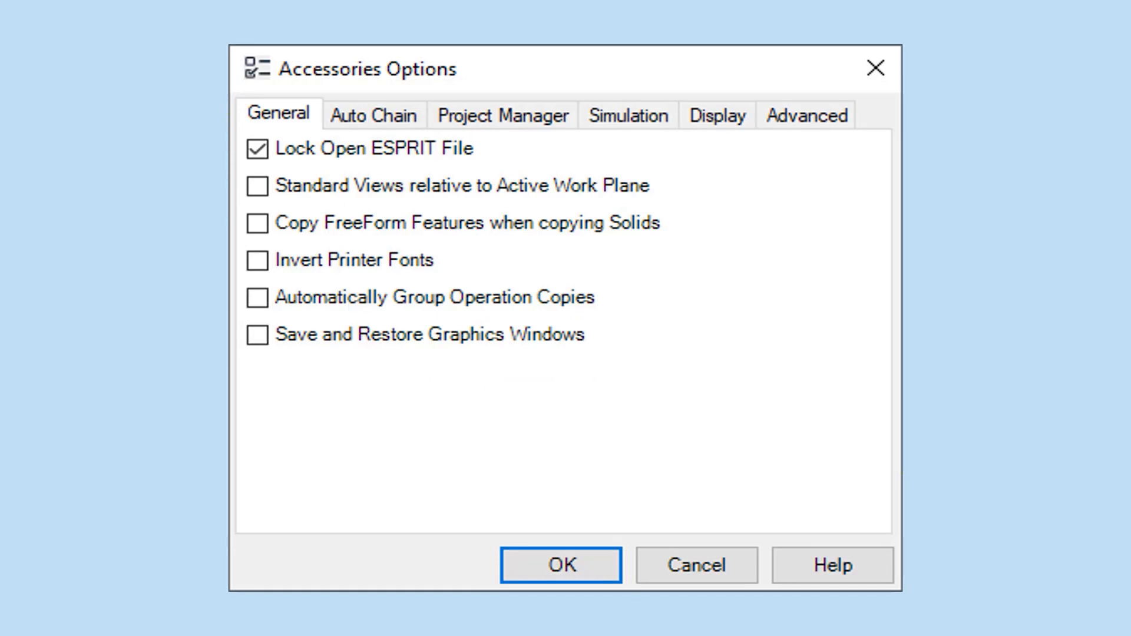
click(561, 565)
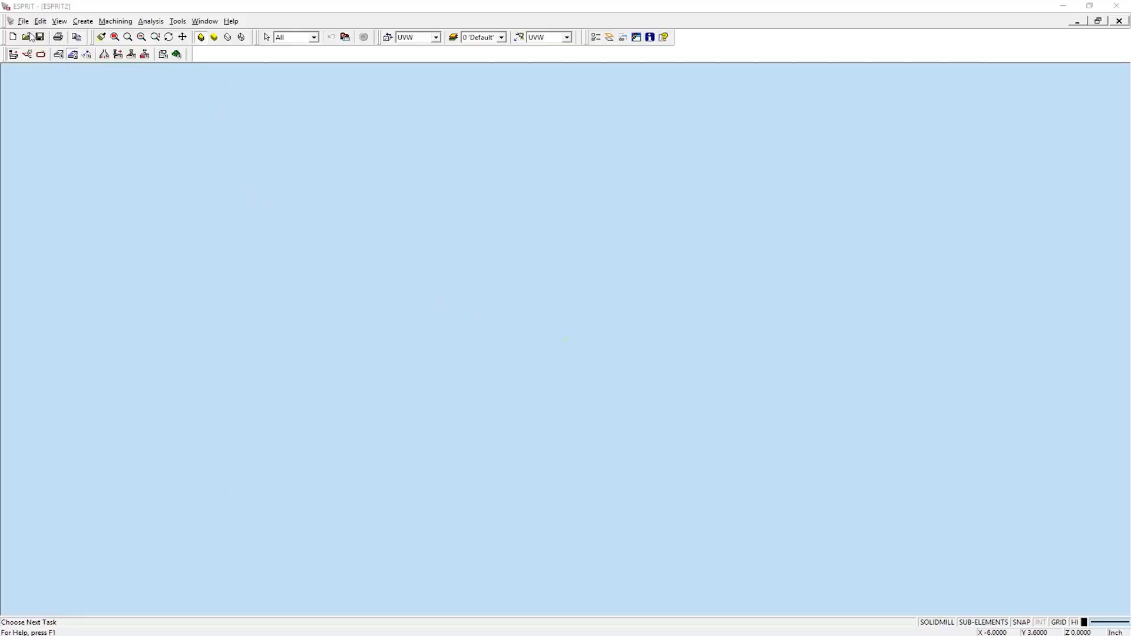
click(23, 22)
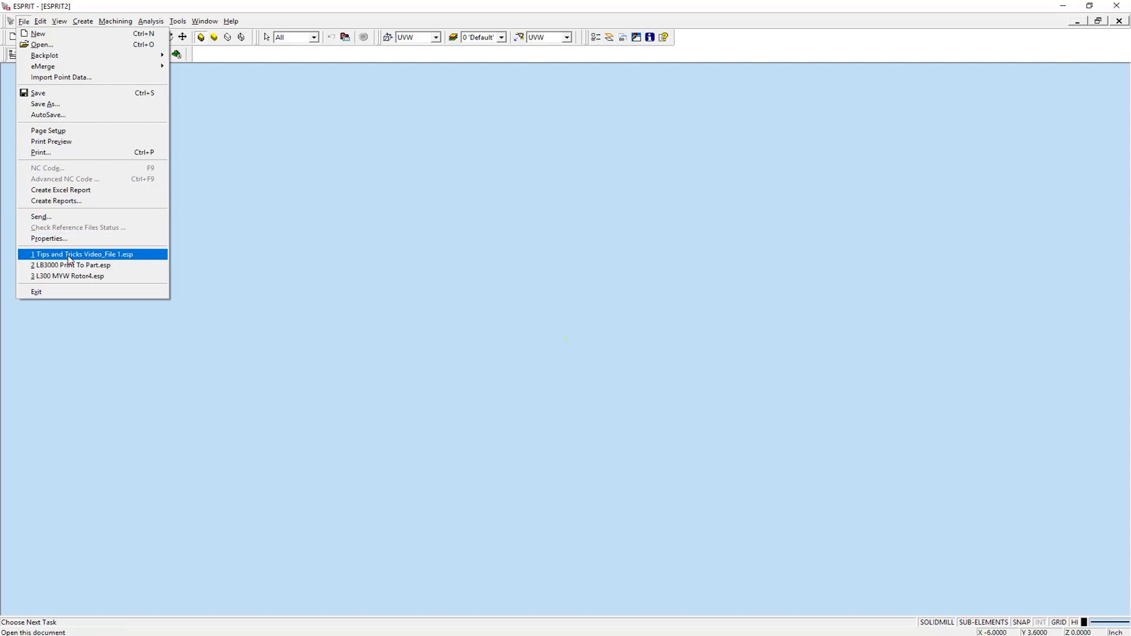
click(83, 254)
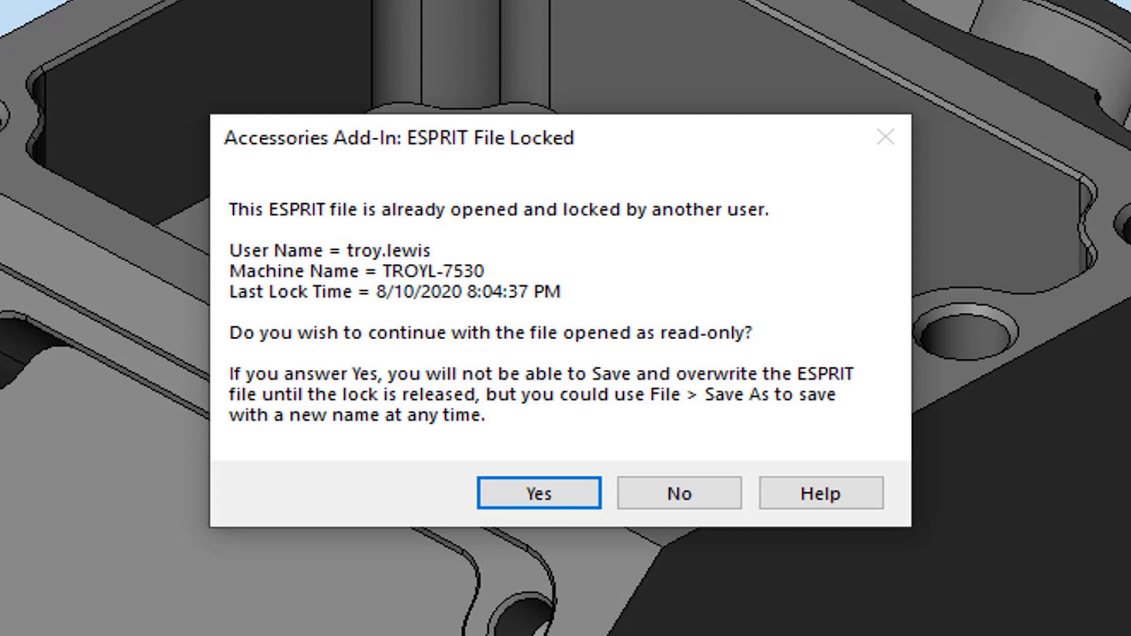
Step: Answer the lock warning, enable Standard Views relative to Active Work Plane, and choose ZXY
click(540, 494)
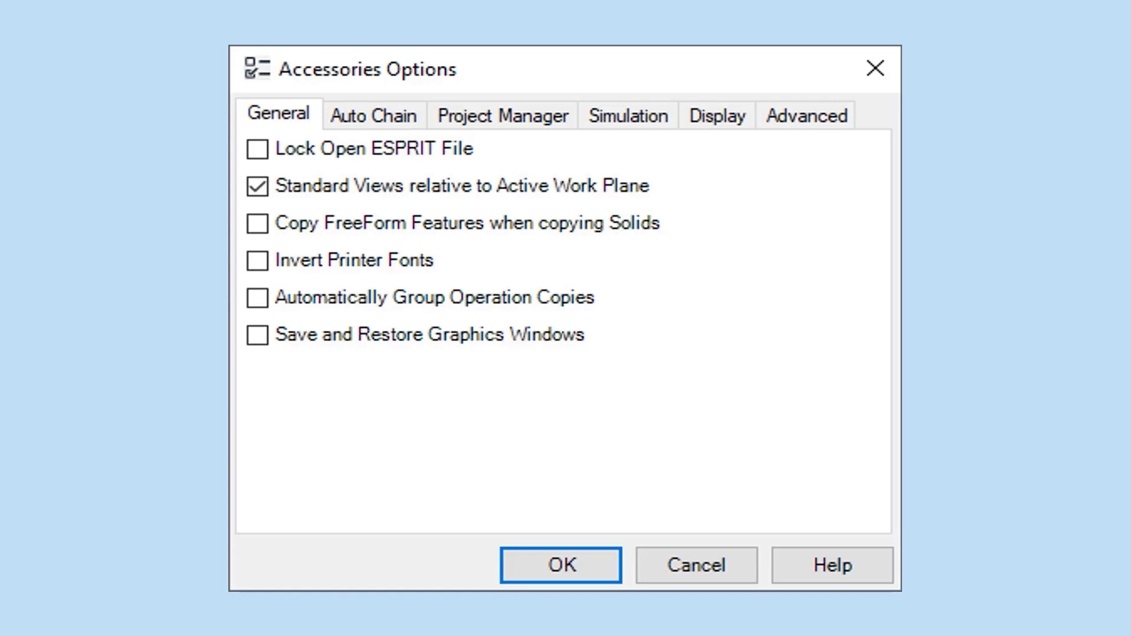
click(559, 565)
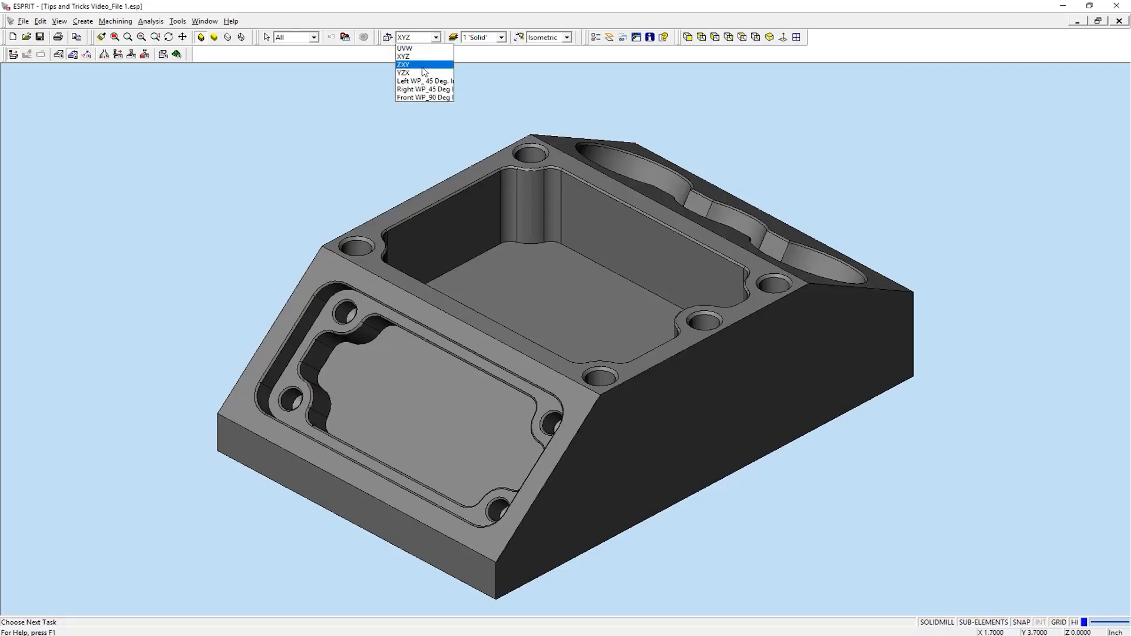
click(403, 64)
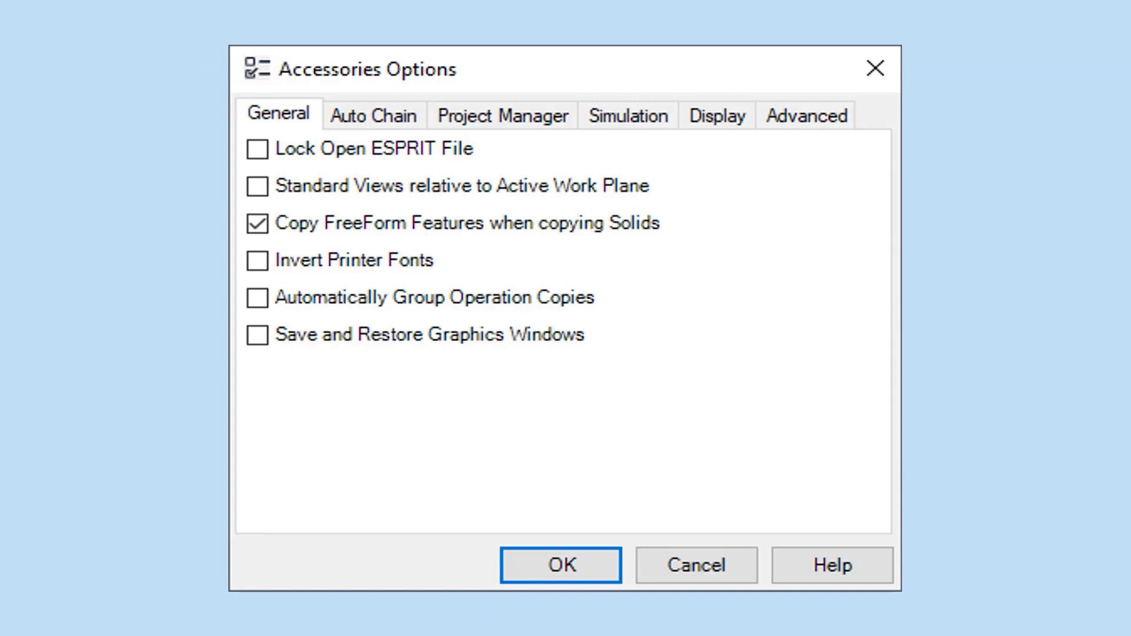
Step: Select the fixtured part and create two translated copies at Z -15.831
click(560, 565)
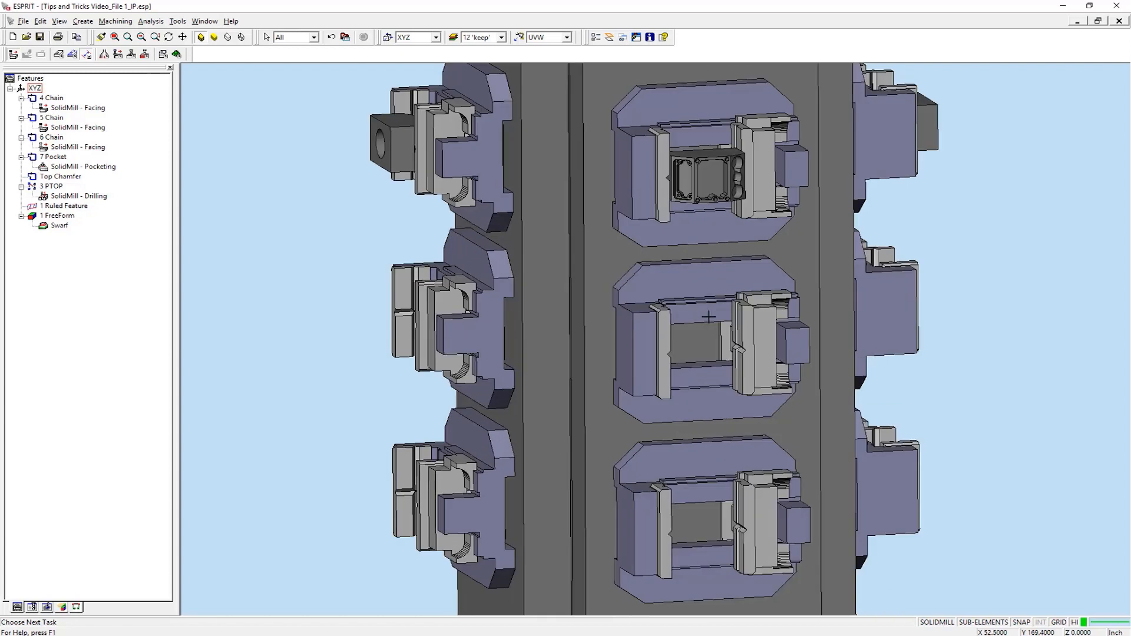
mouse_move(726, 177)
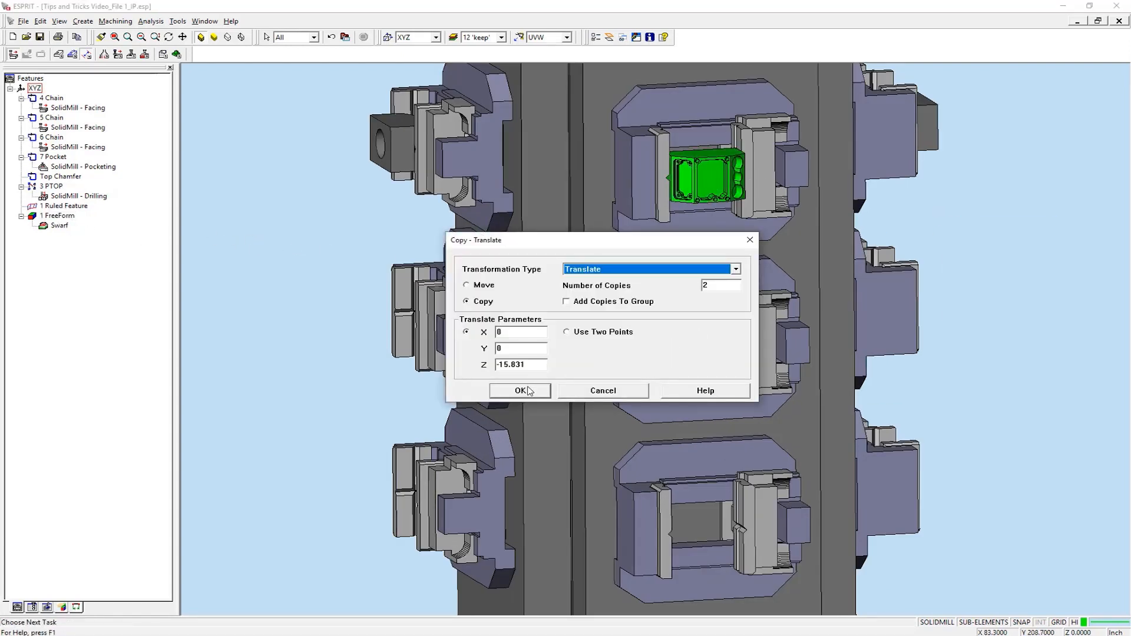
click(520, 390)
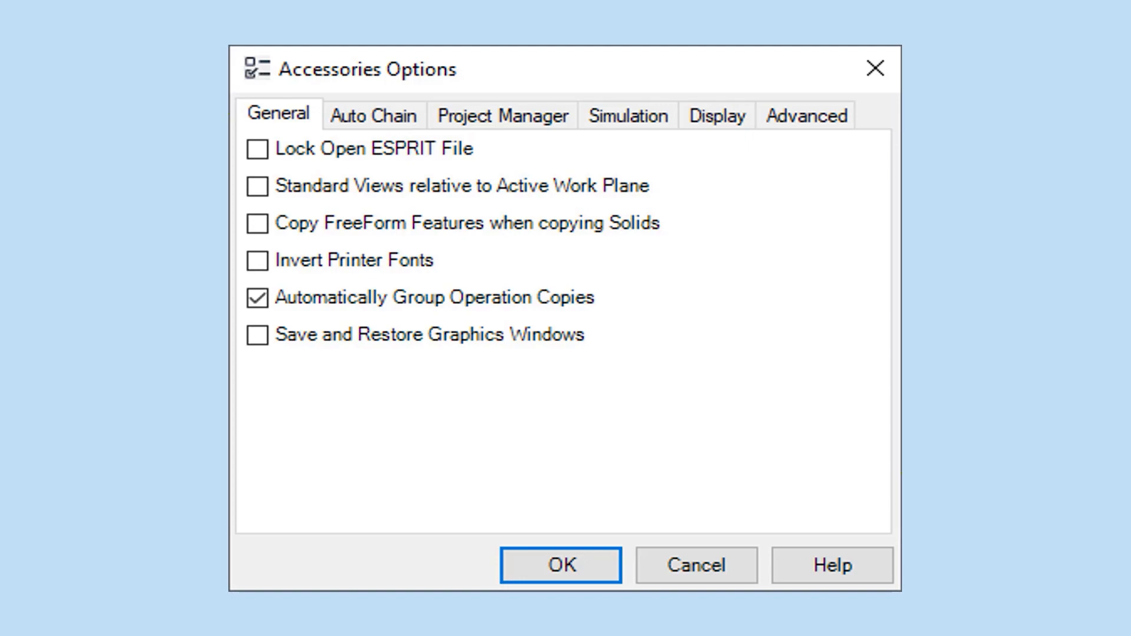
Step: Set the drilling Total Depth to 1.21 and enable Save and Restore Graphics Windows
click(560, 565)
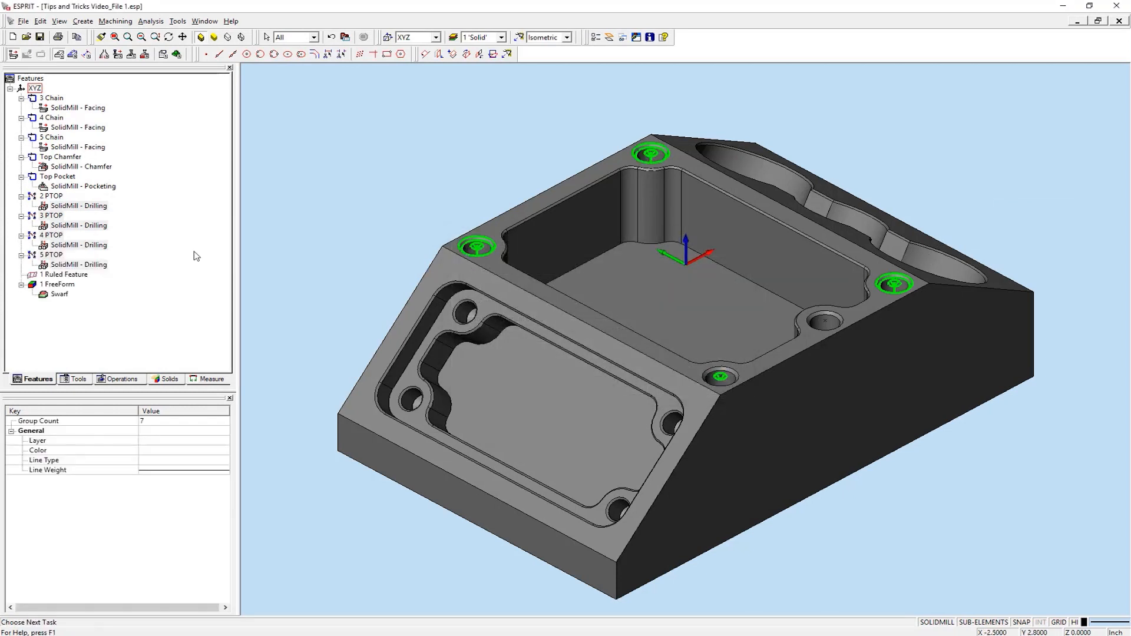
click(78, 265)
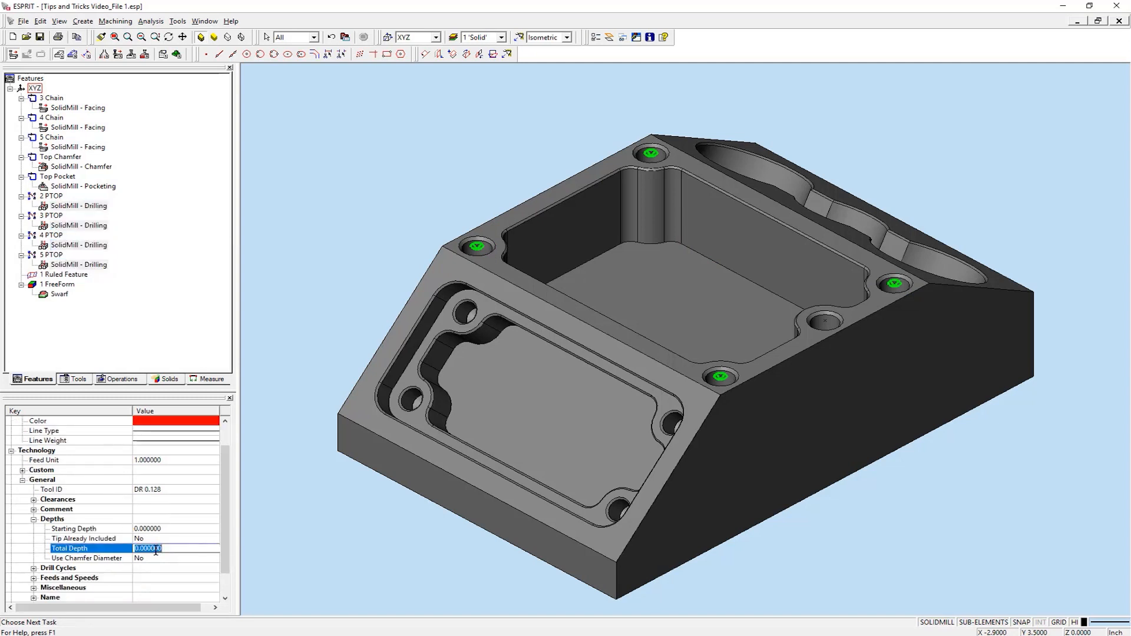
text(1.21)
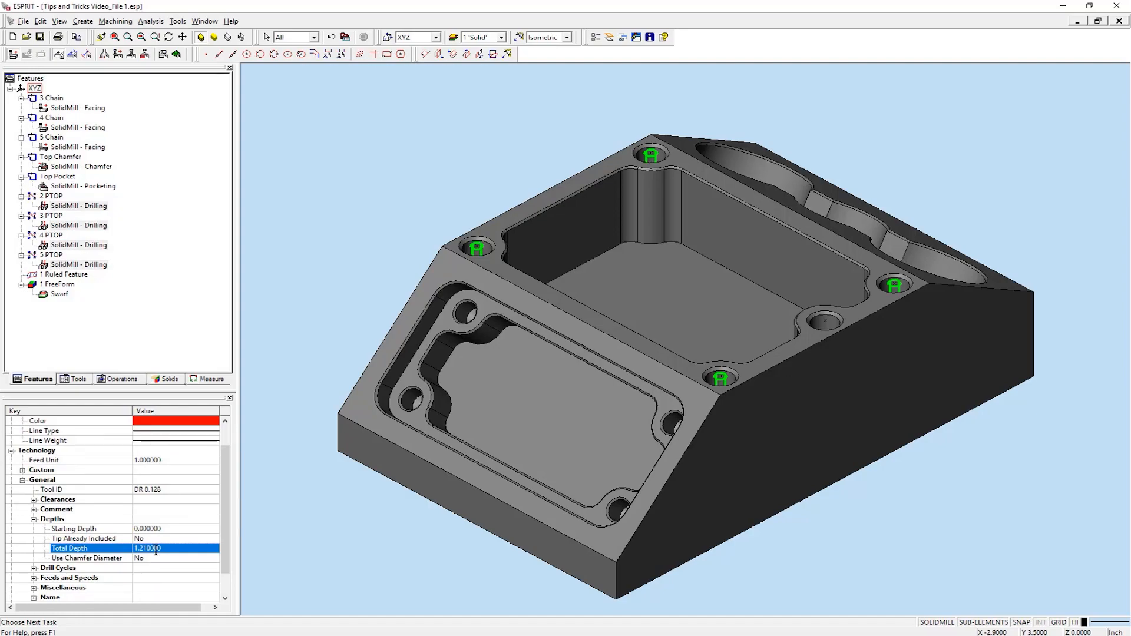
click(176, 22)
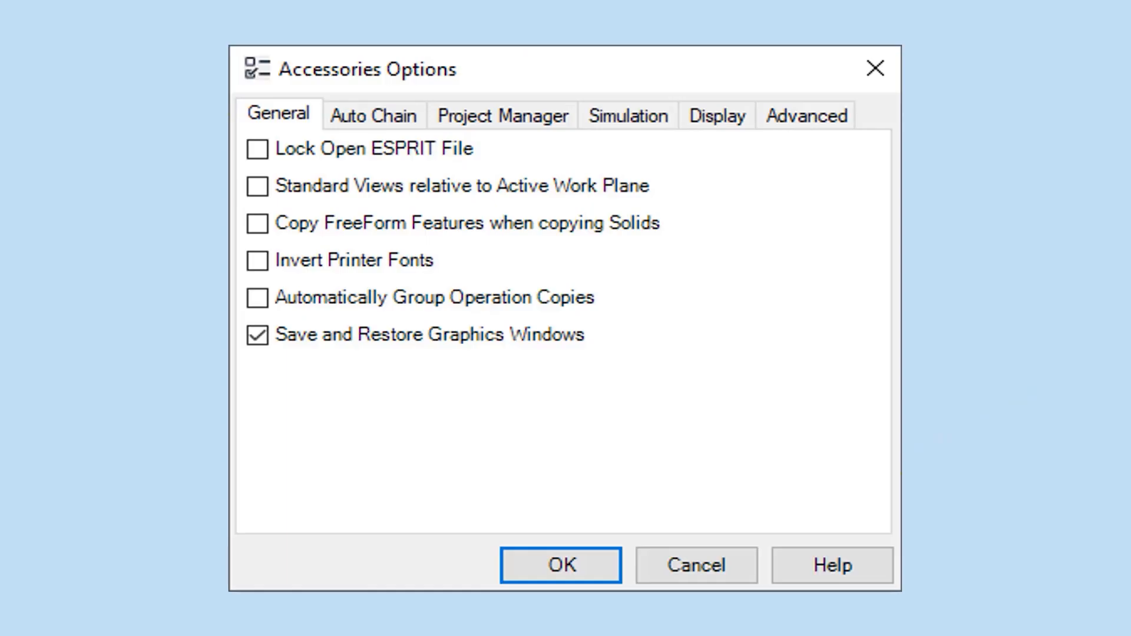
Step: Apply the General settings and split the workspace into four views
click(561, 565)
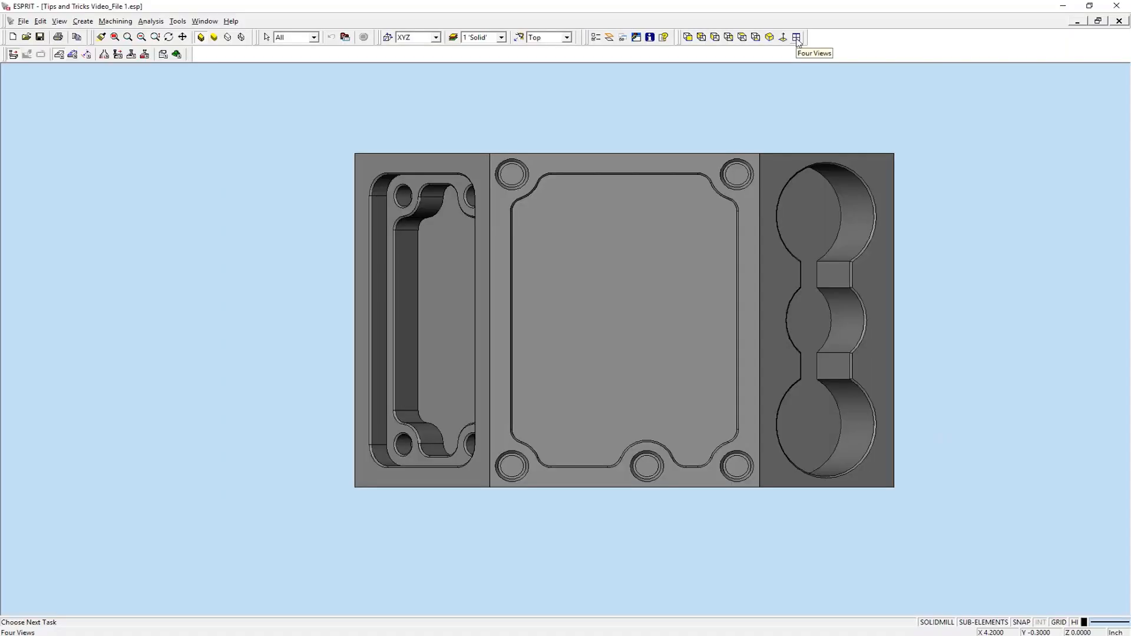
click(796, 36)
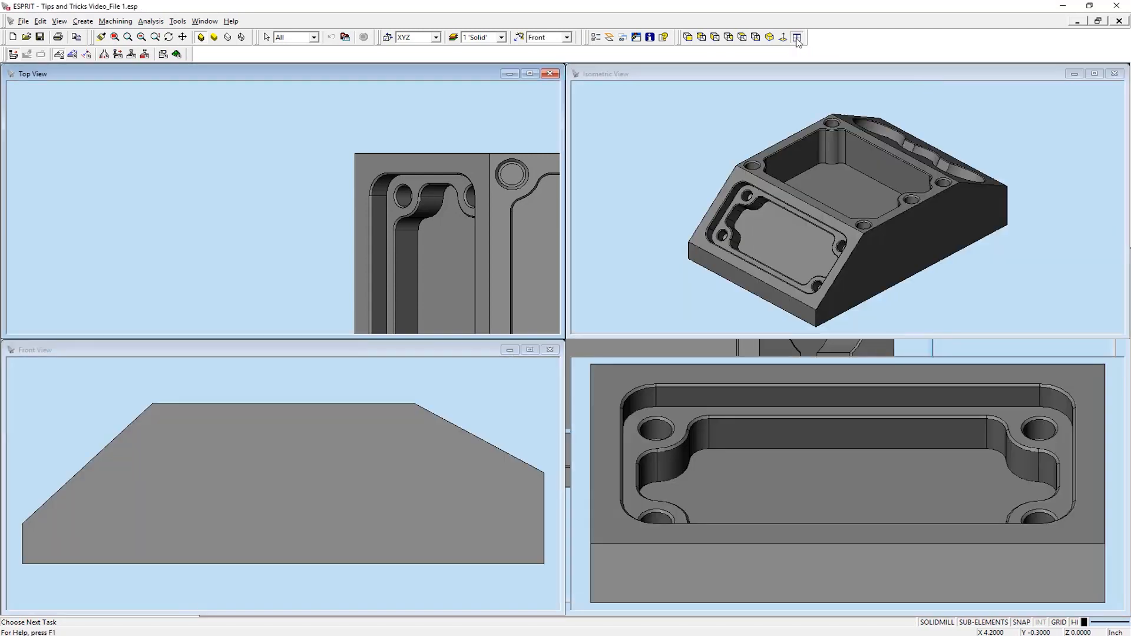
click(796, 37)
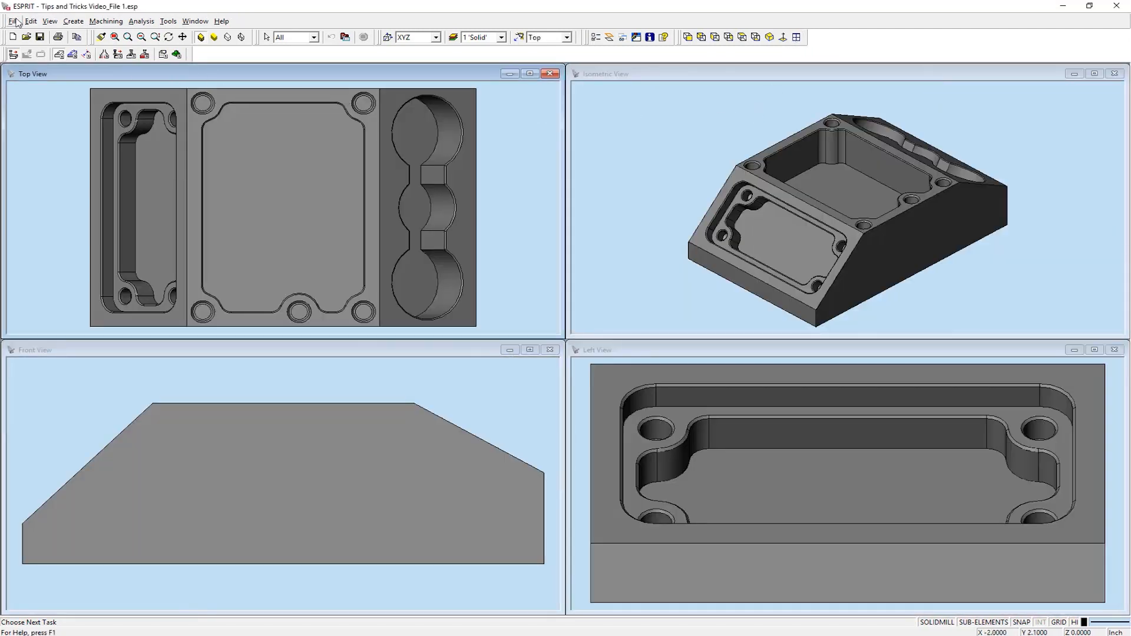
Step: Close the part, create a blank new file, and reopen Tips and Tricks Video_File 1.esp
click(1093, 350)
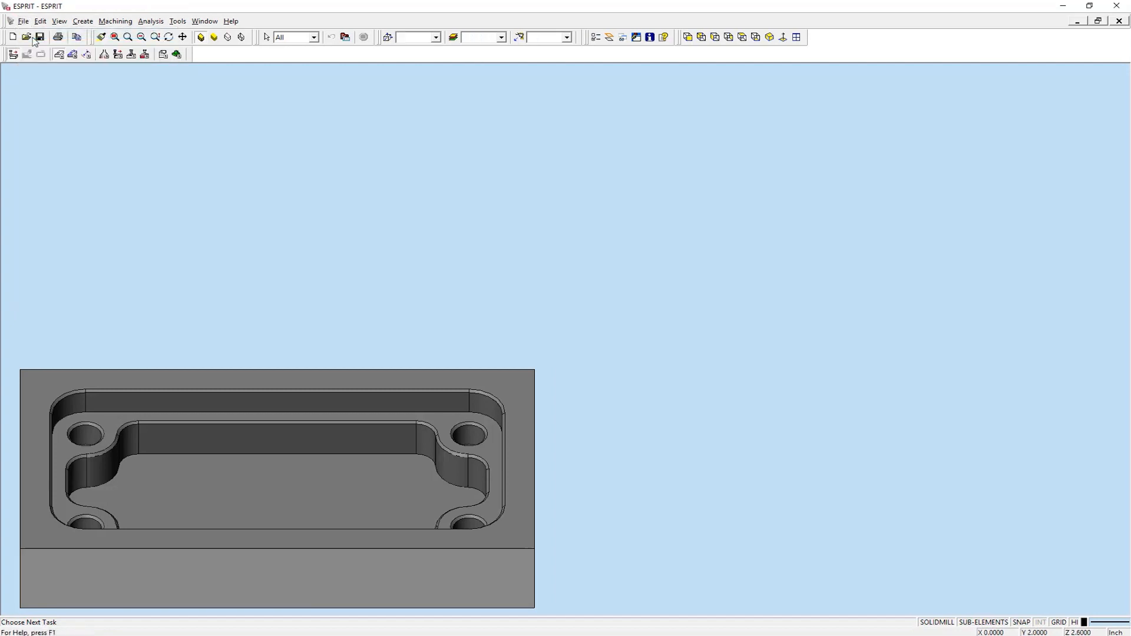
click(12, 36)
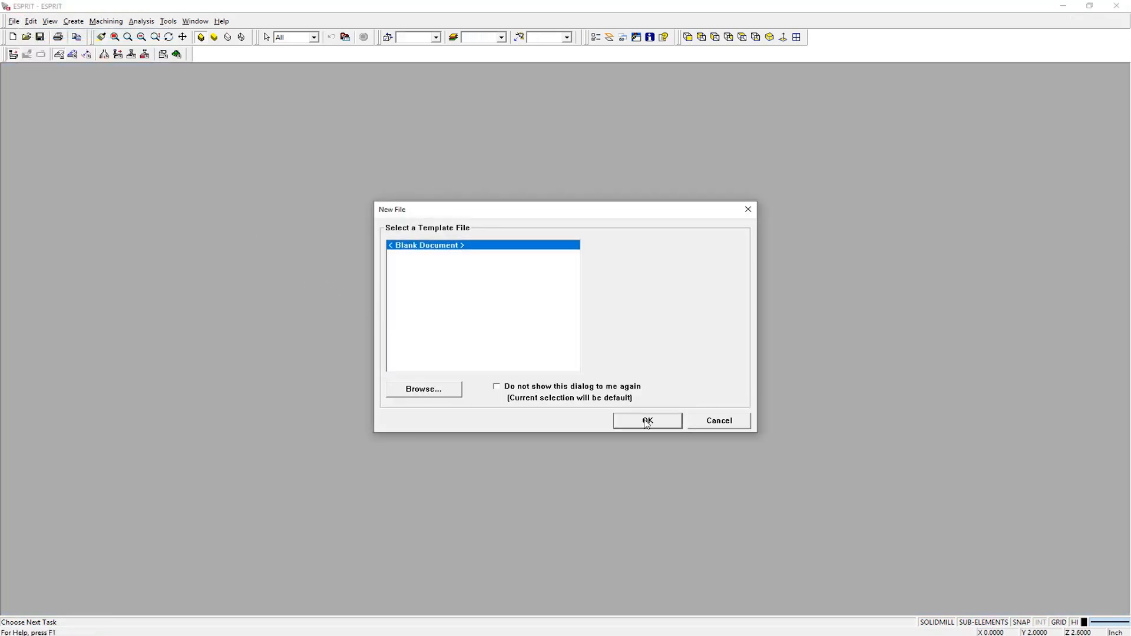
click(646, 421)
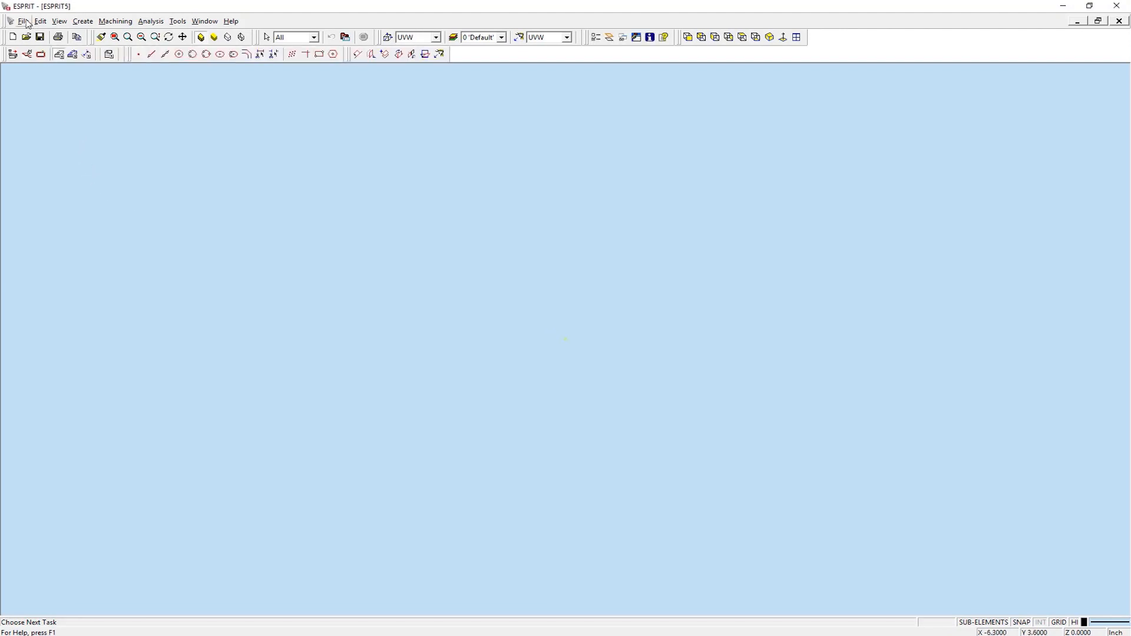
click(23, 20)
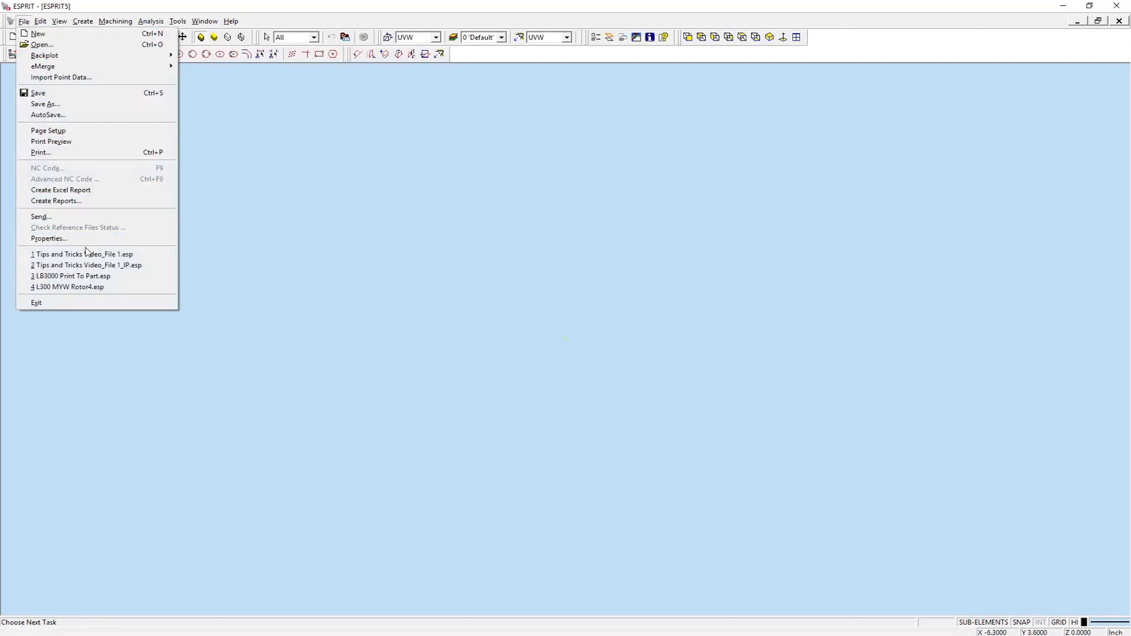
click(84, 254)
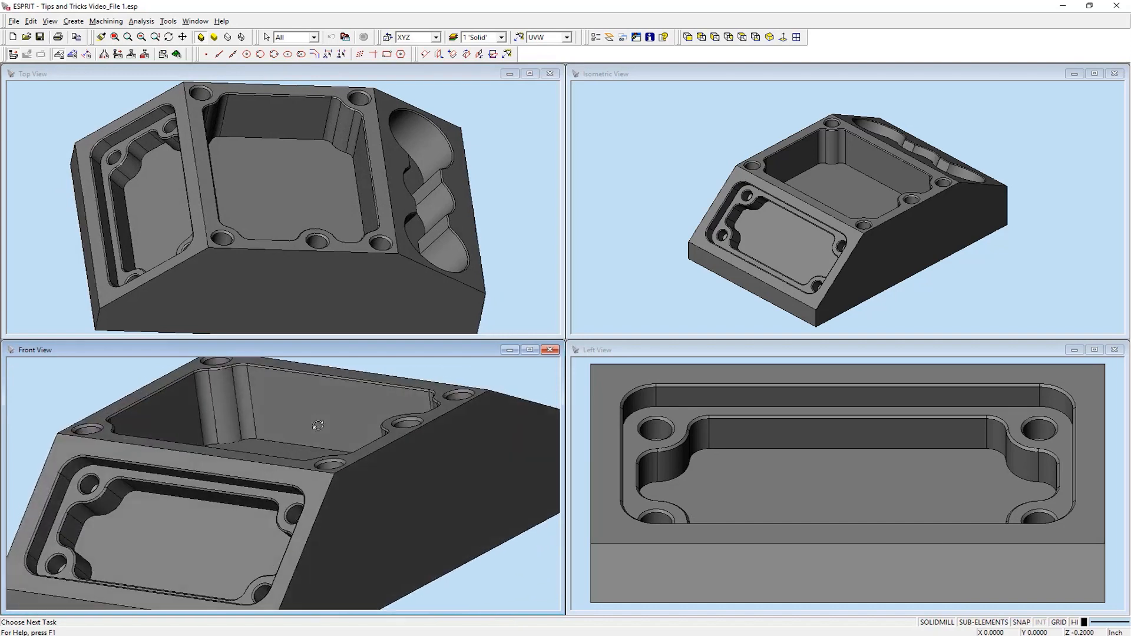
click(247, 485)
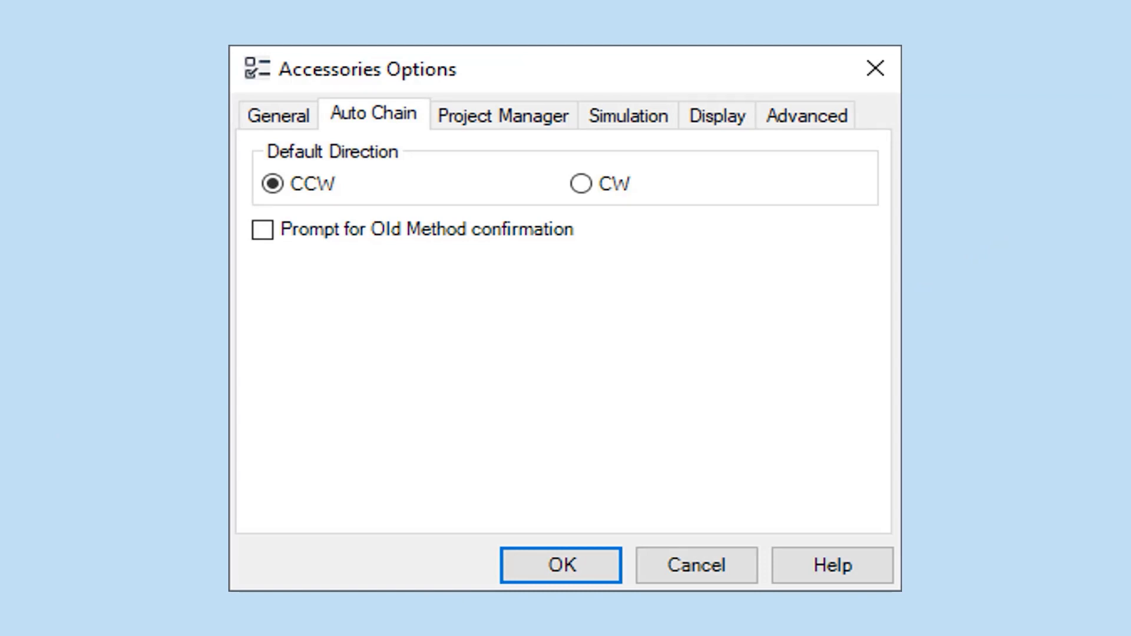
Step: Set Auto Chain to CW with the old-method confirmation prompt, and apply
click(579, 183)
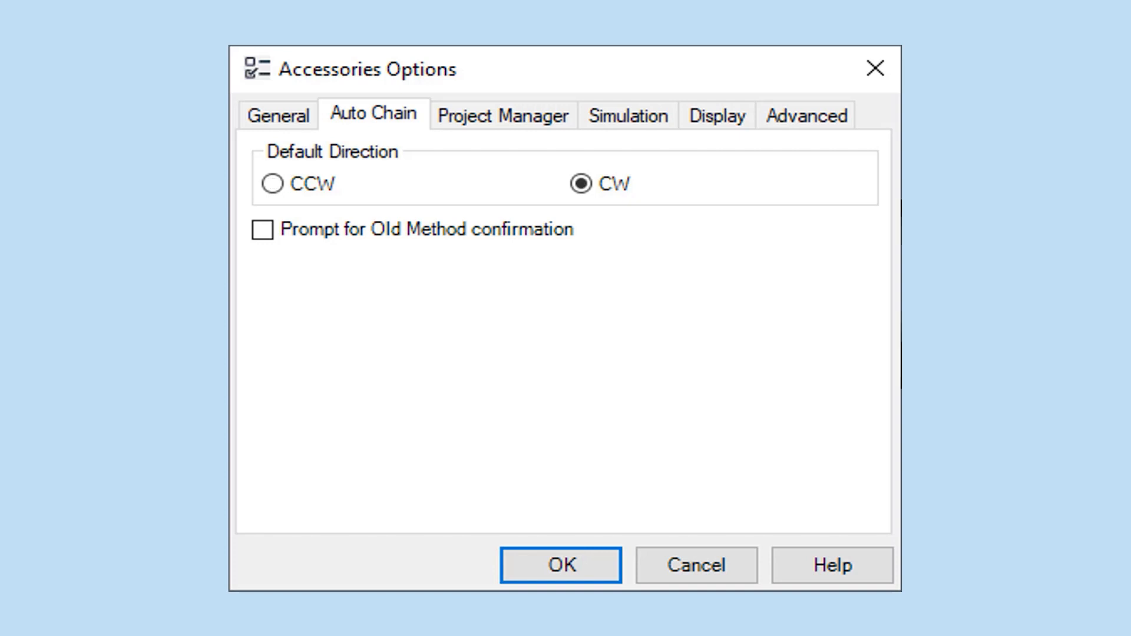
click(263, 230)
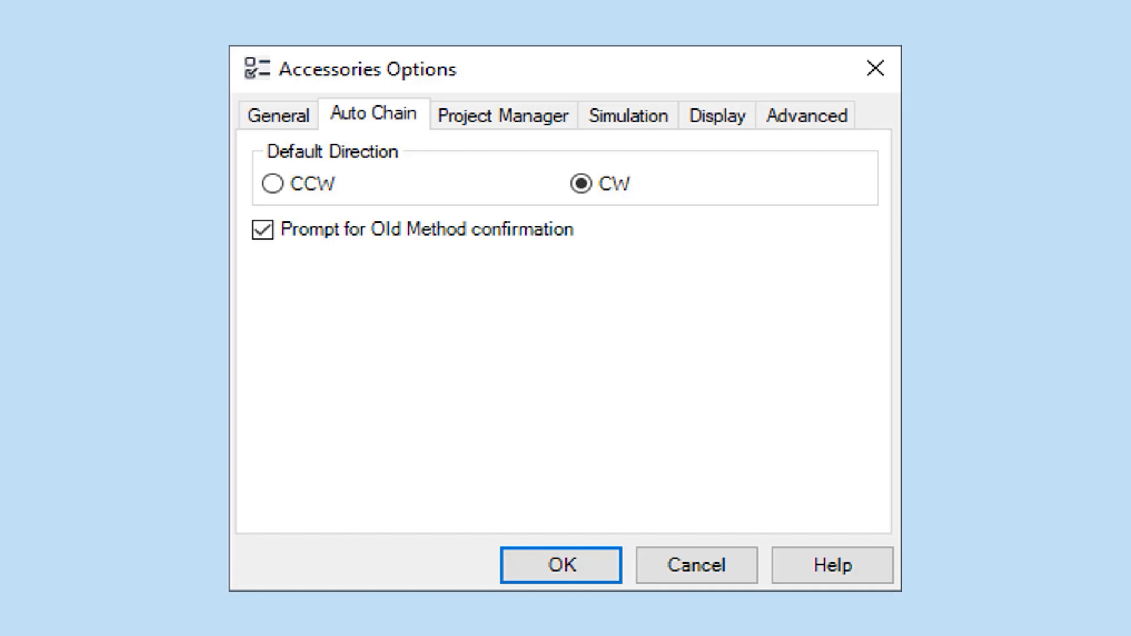
click(559, 565)
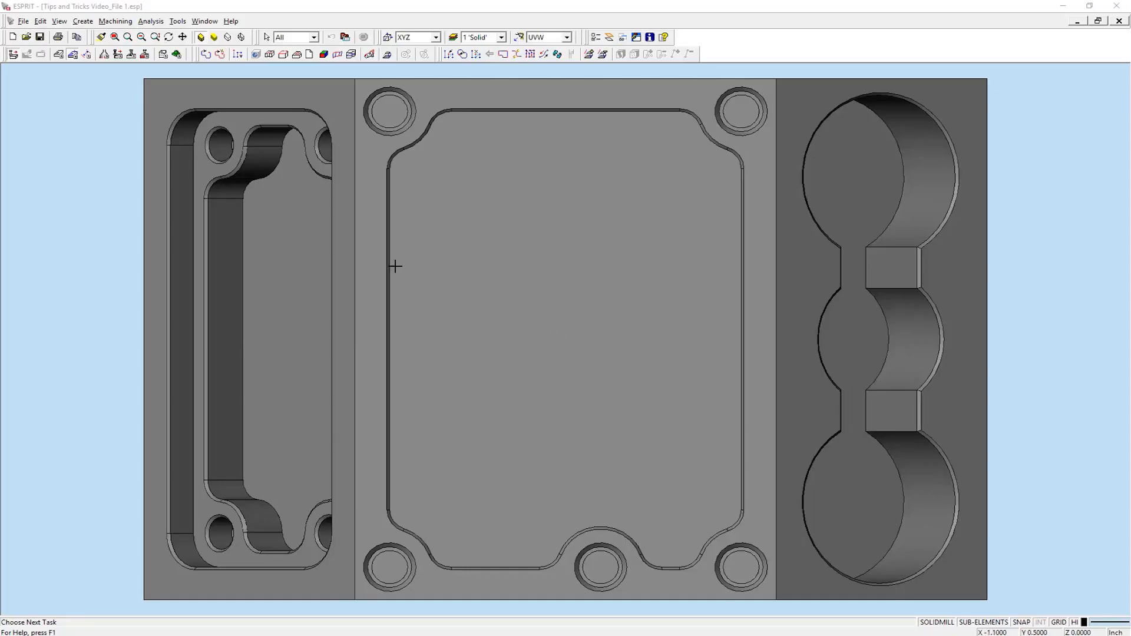
click(220, 54)
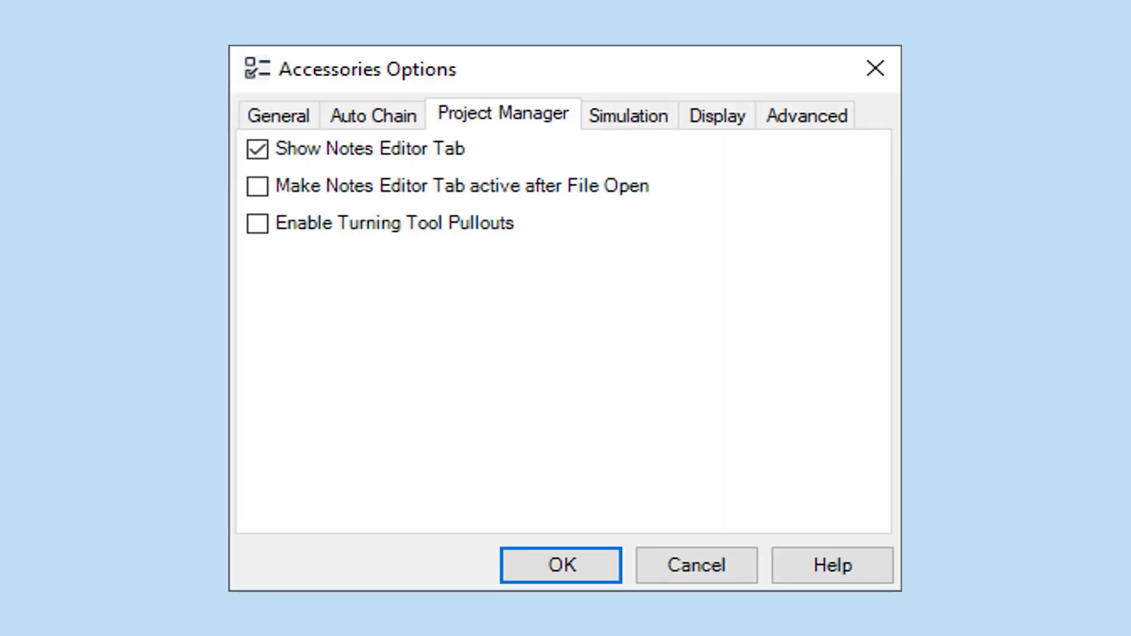
Step: Enable the Notes editor tab and type 'TEST TEST TE' into the Notes panel
click(561, 565)
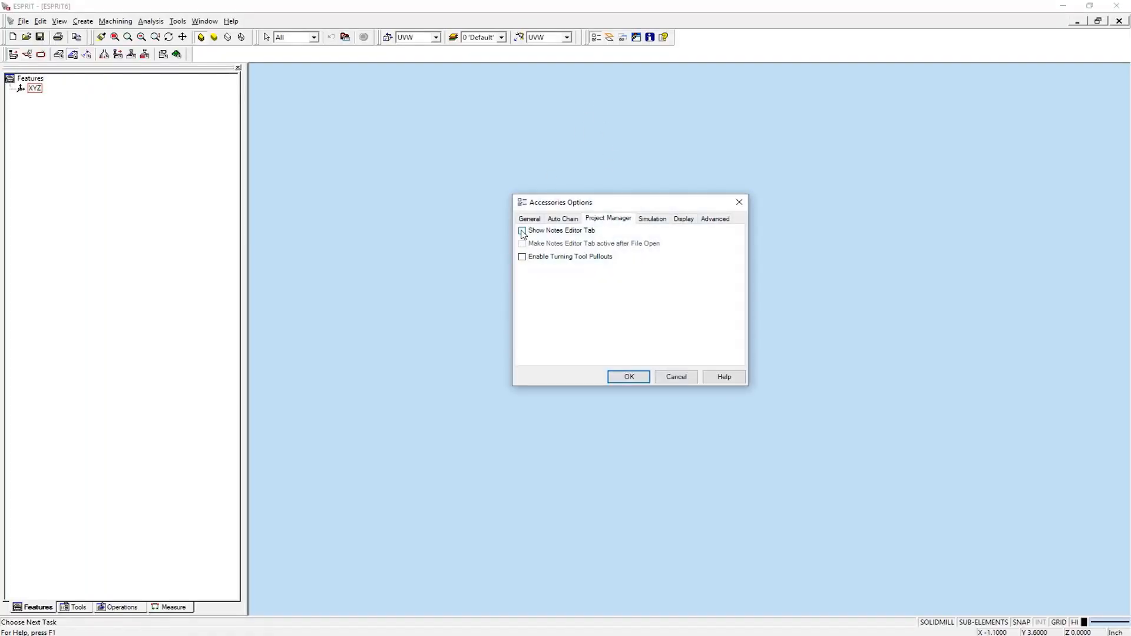
click(627, 376)
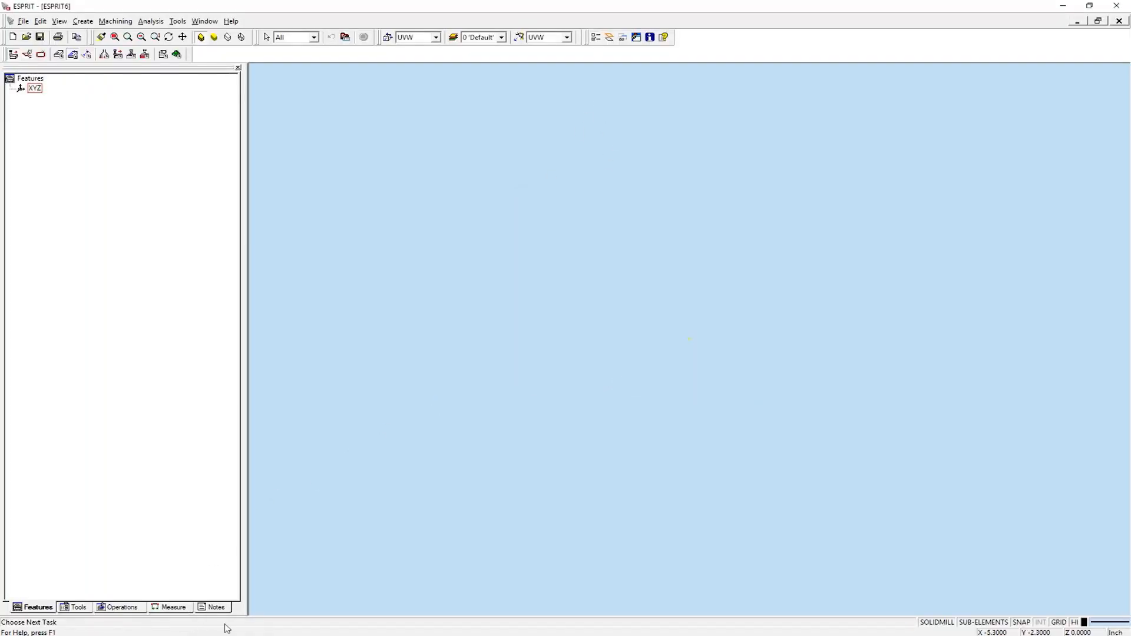
click(215, 607)
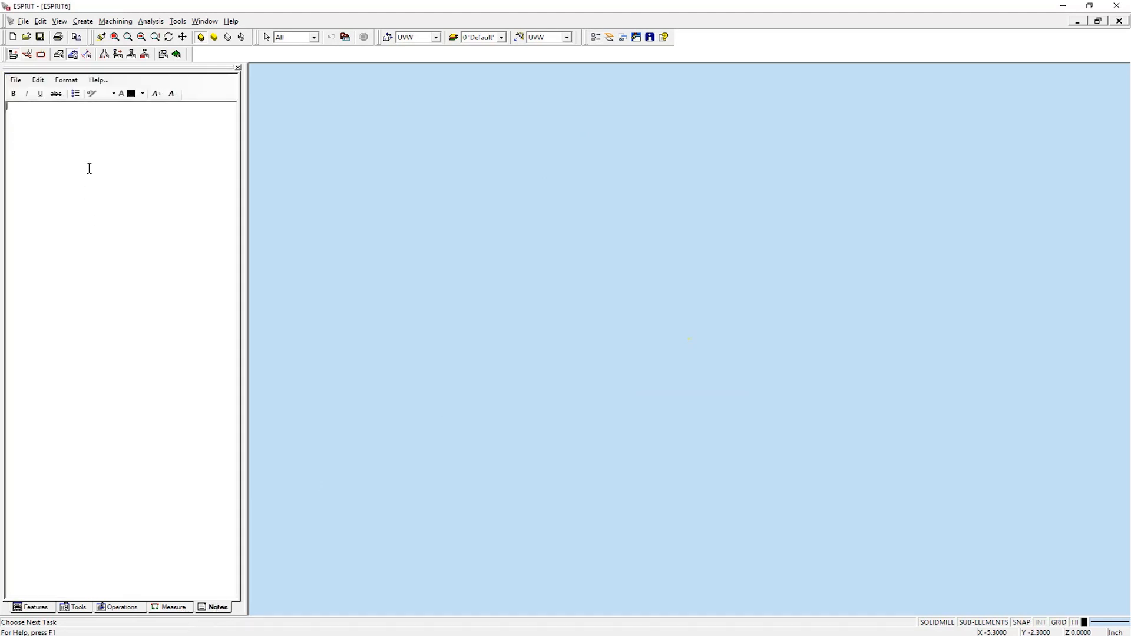
text(TEST TEST TE)
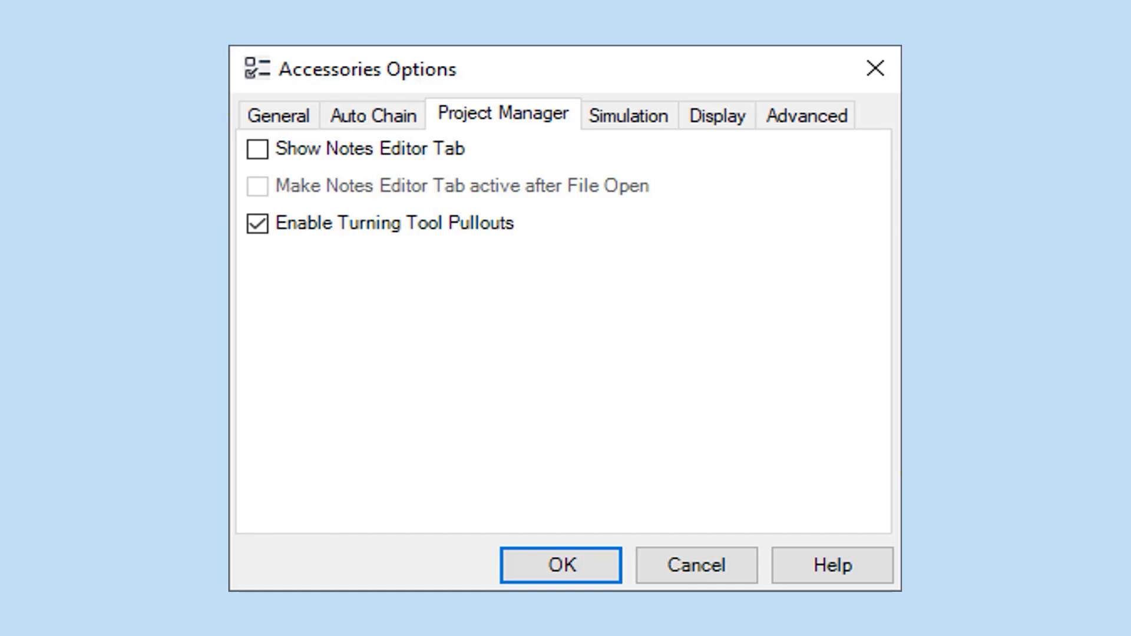
Step: Enable turning tool pullouts and open the SolidTurn - Contouring operation
click(560, 565)
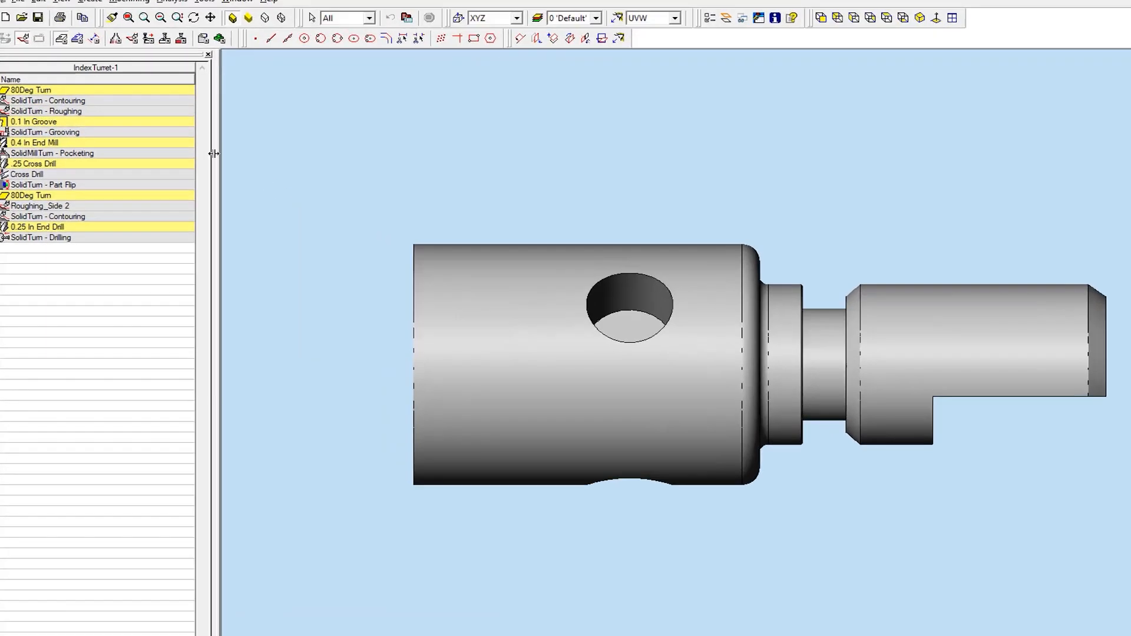
double_click(48, 100)
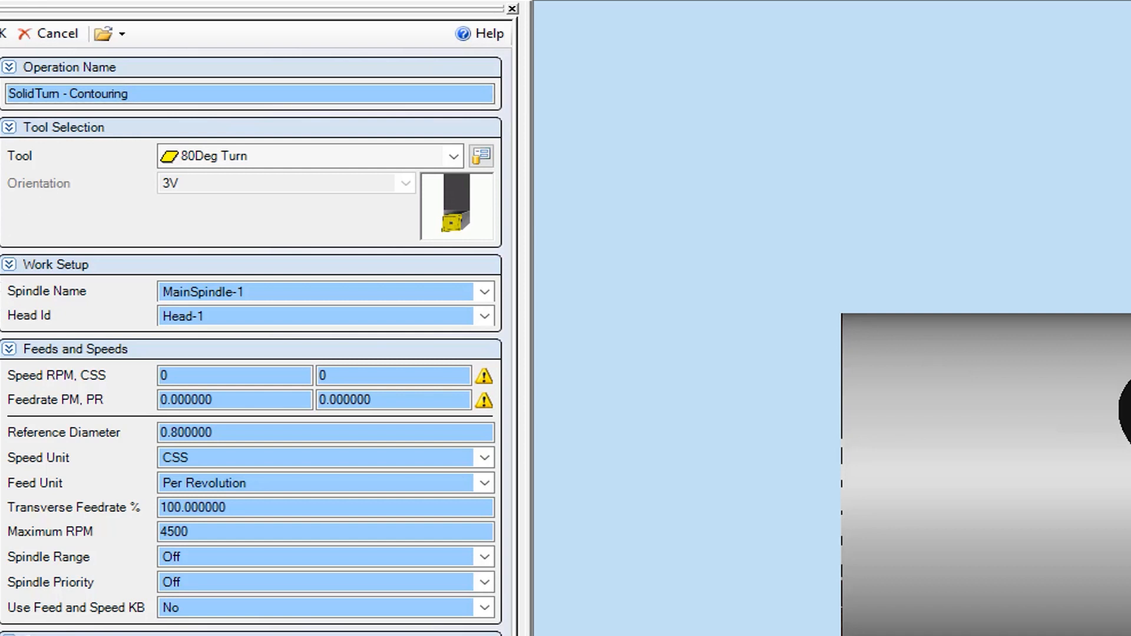
scroll(down, 3)
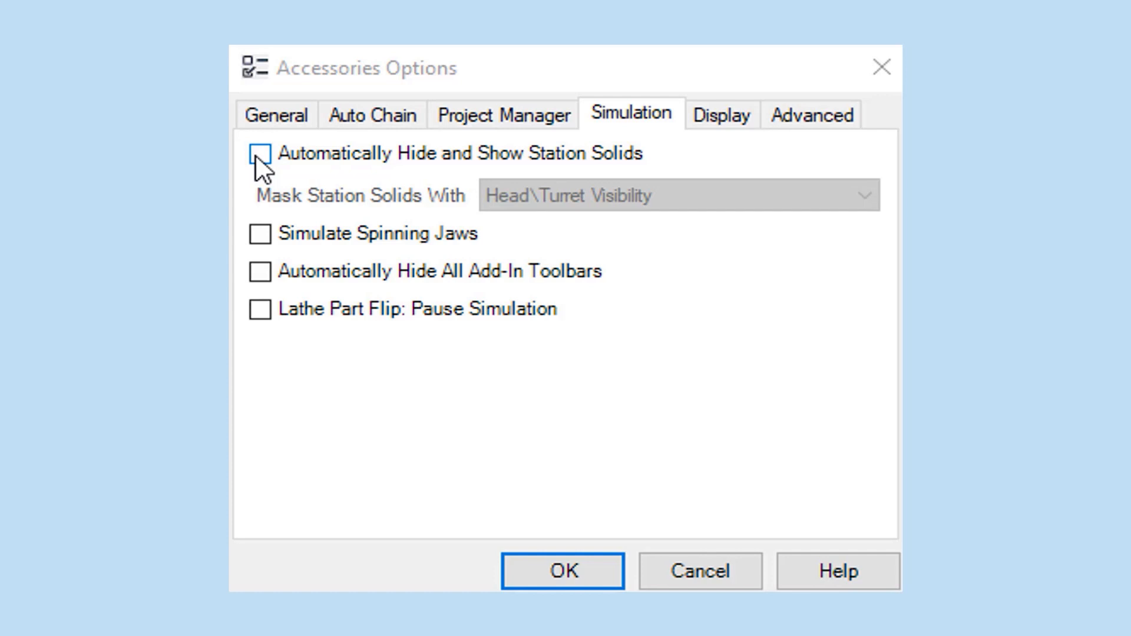
mouse_move(264, 167)
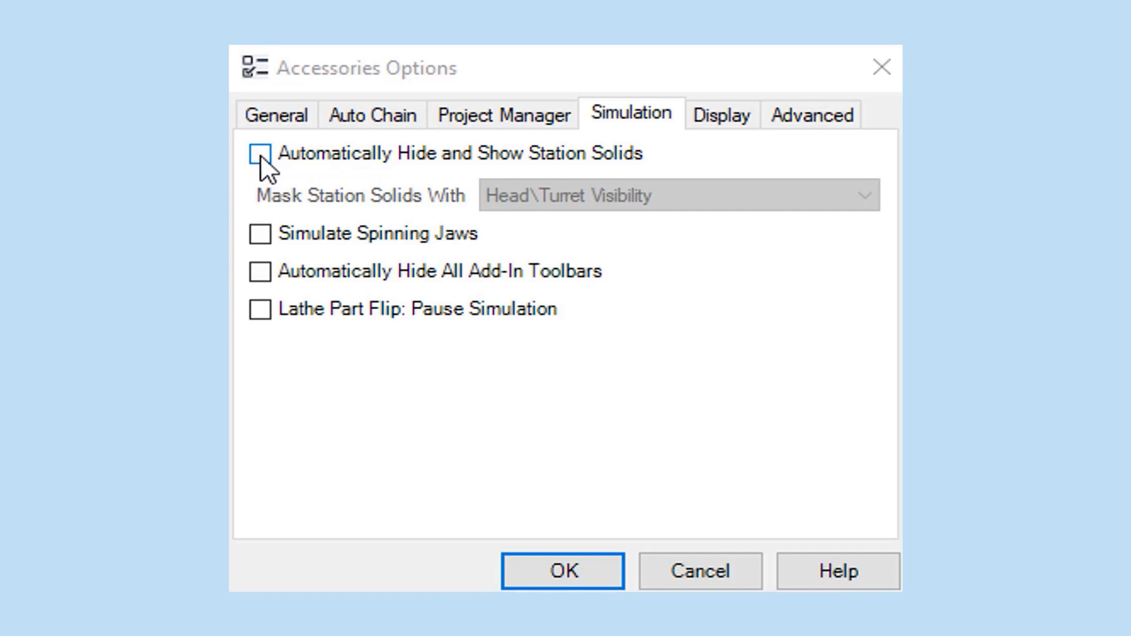
Step: Toggle automatic hiding of station solids and view the Mask dropdown choices
click(260, 154)
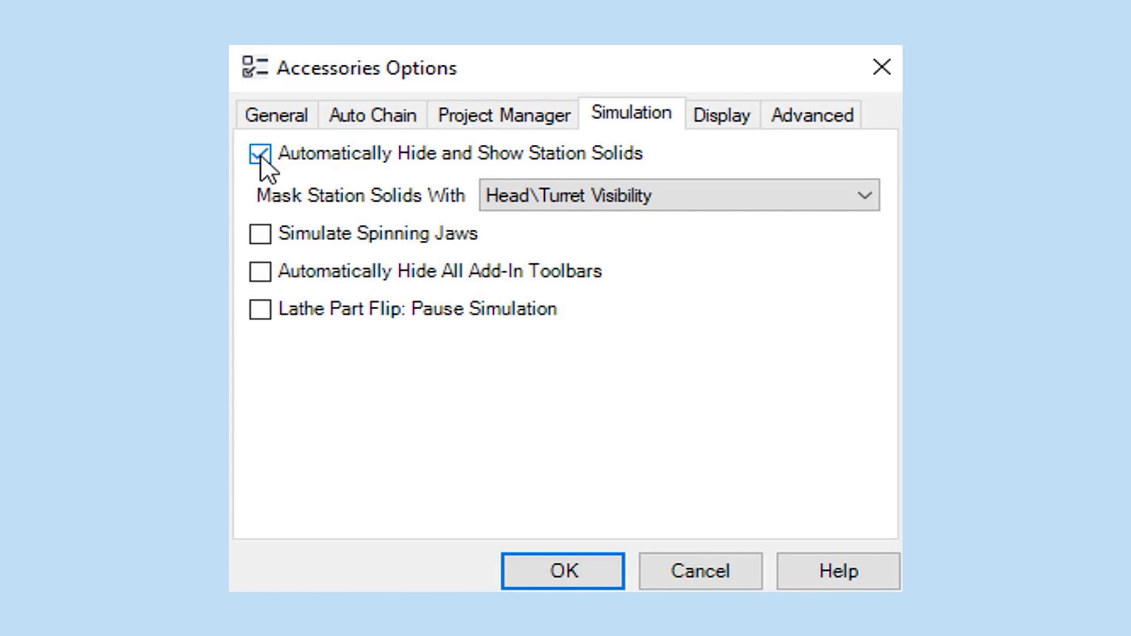
click(864, 195)
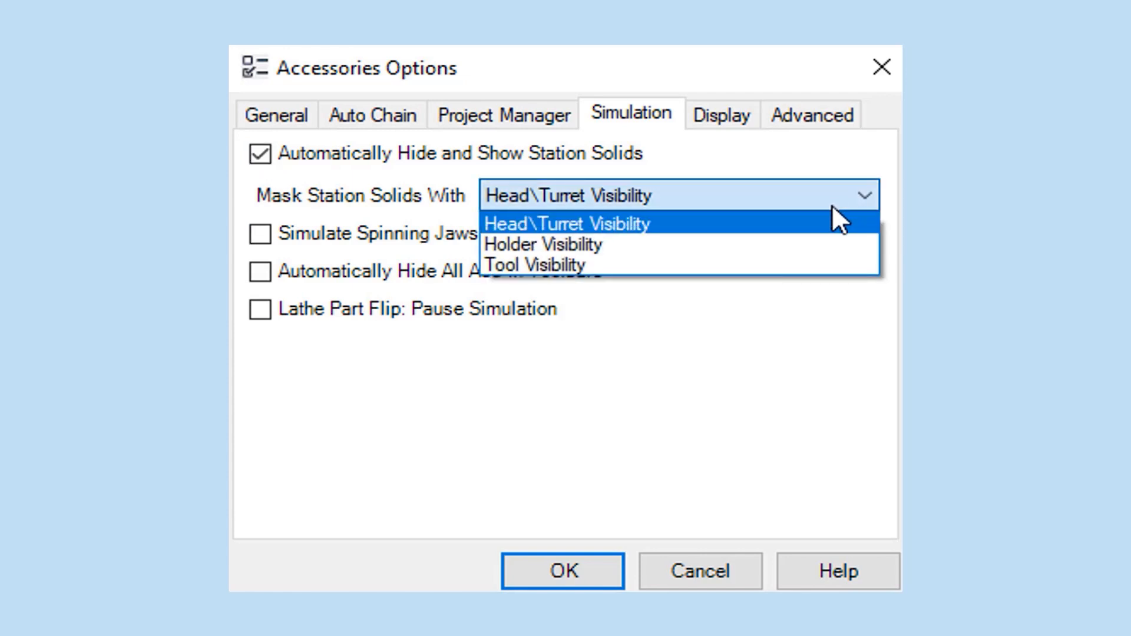
mouse_move(720, 244)
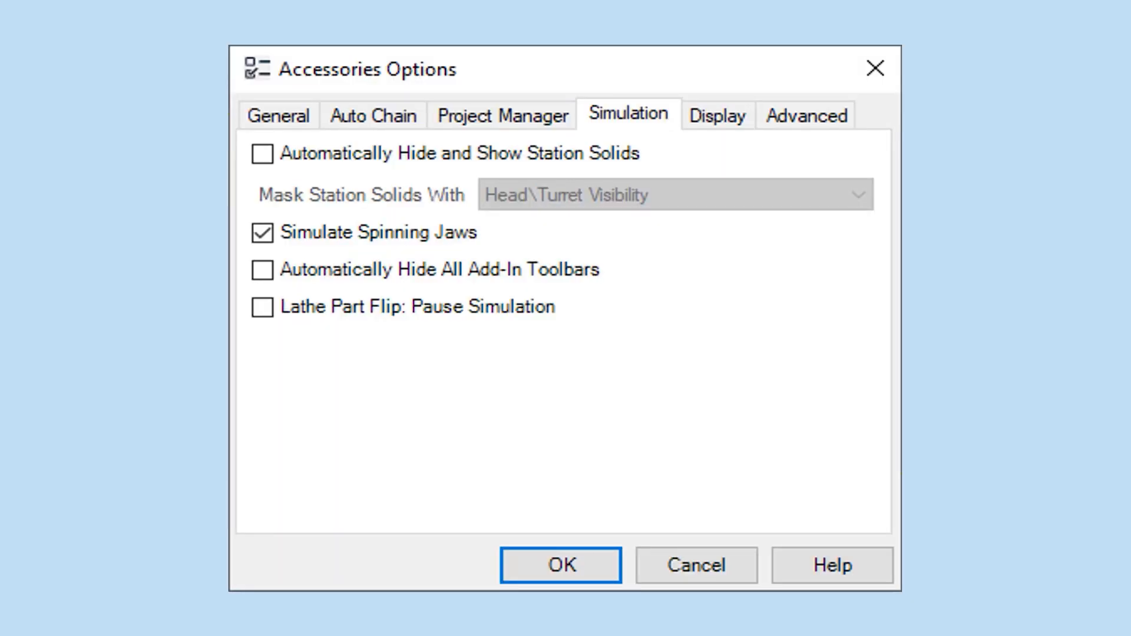
Step: Apply with add-in toolbar auto-hiding unchecked and Lathe Part Flip: Pause Simulation checked
click(561, 565)
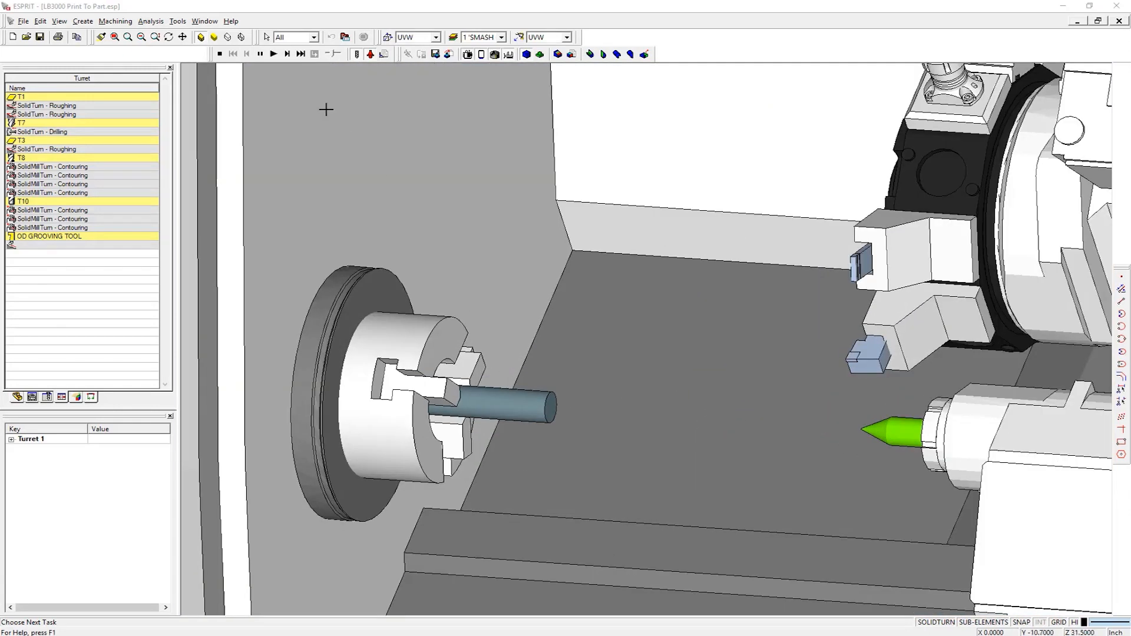
click(273, 54)
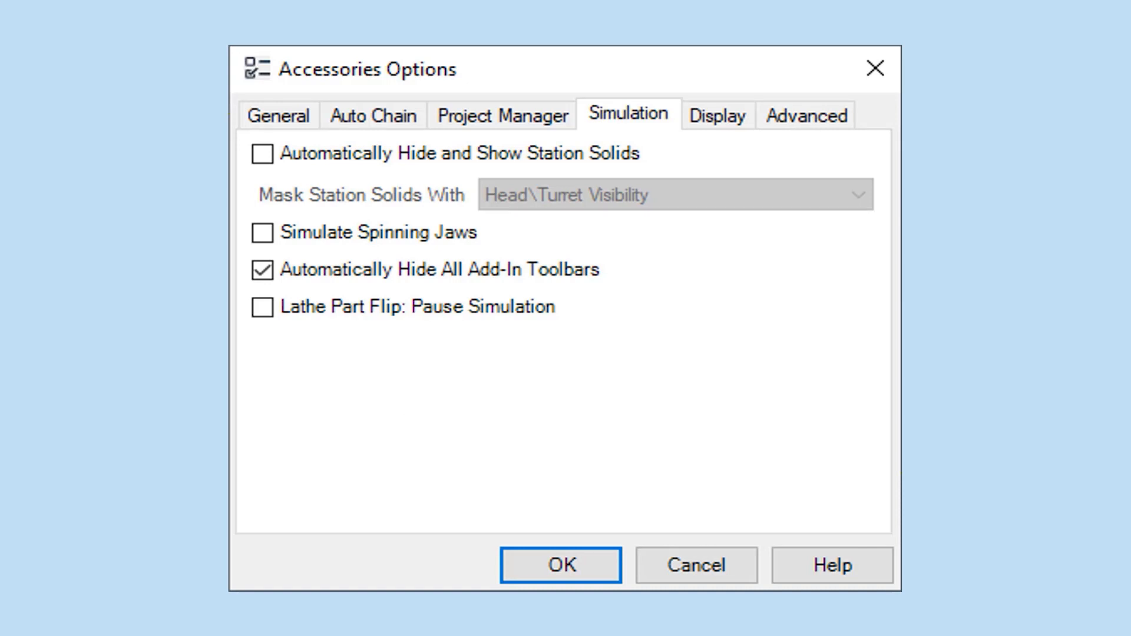
click(560, 566)
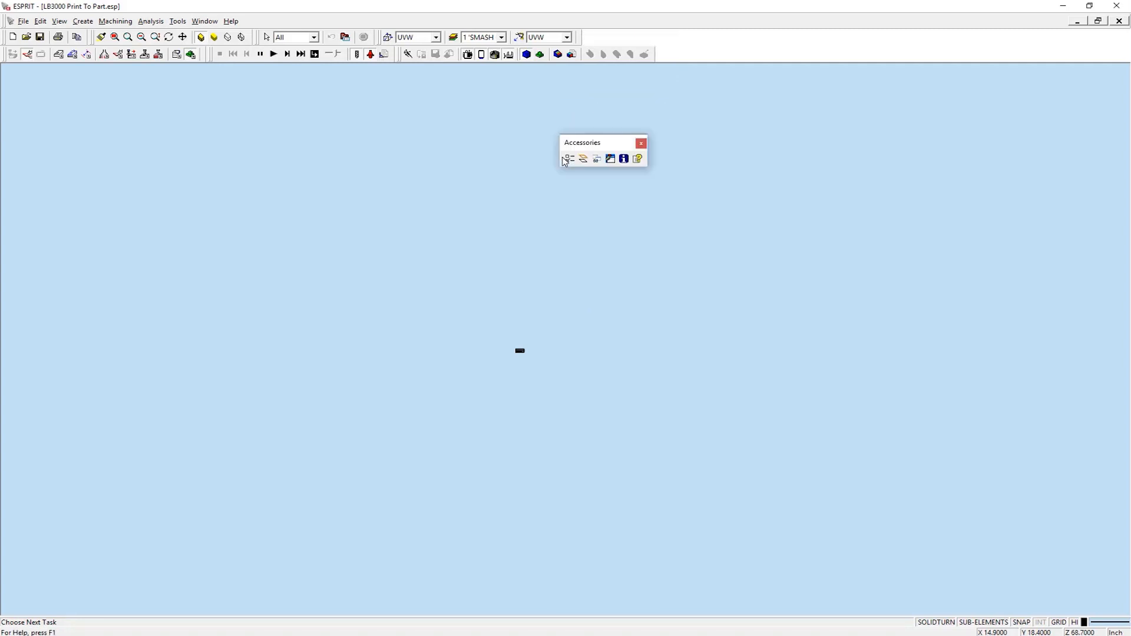
click(640, 142)
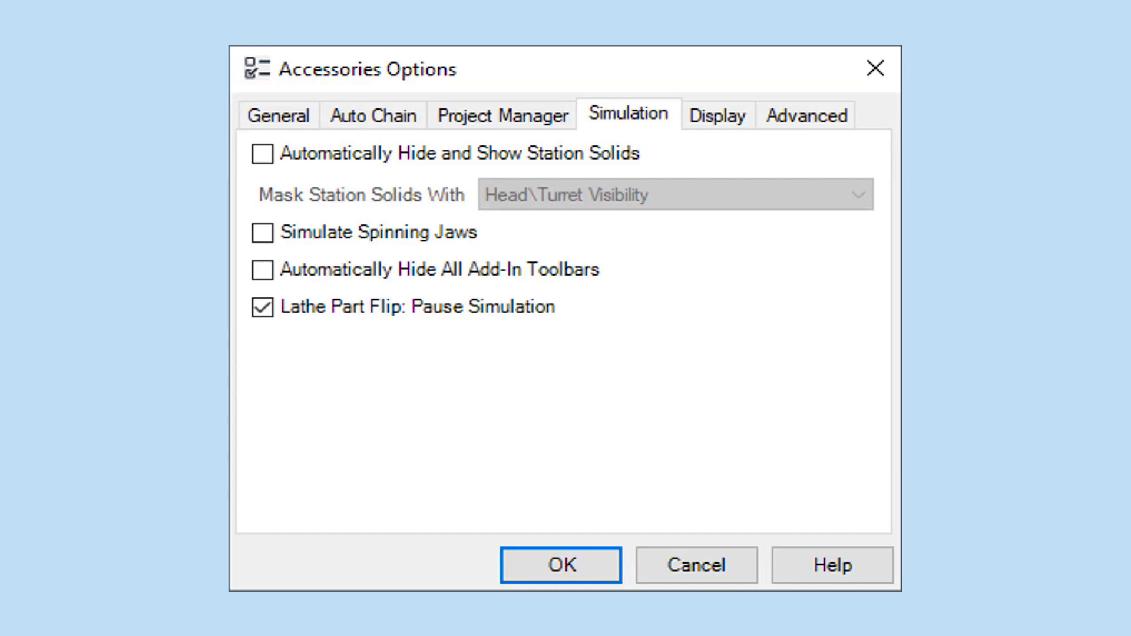
Step: Apply the part-flip pause, then play the simulation and resume after the flip
click(560, 565)
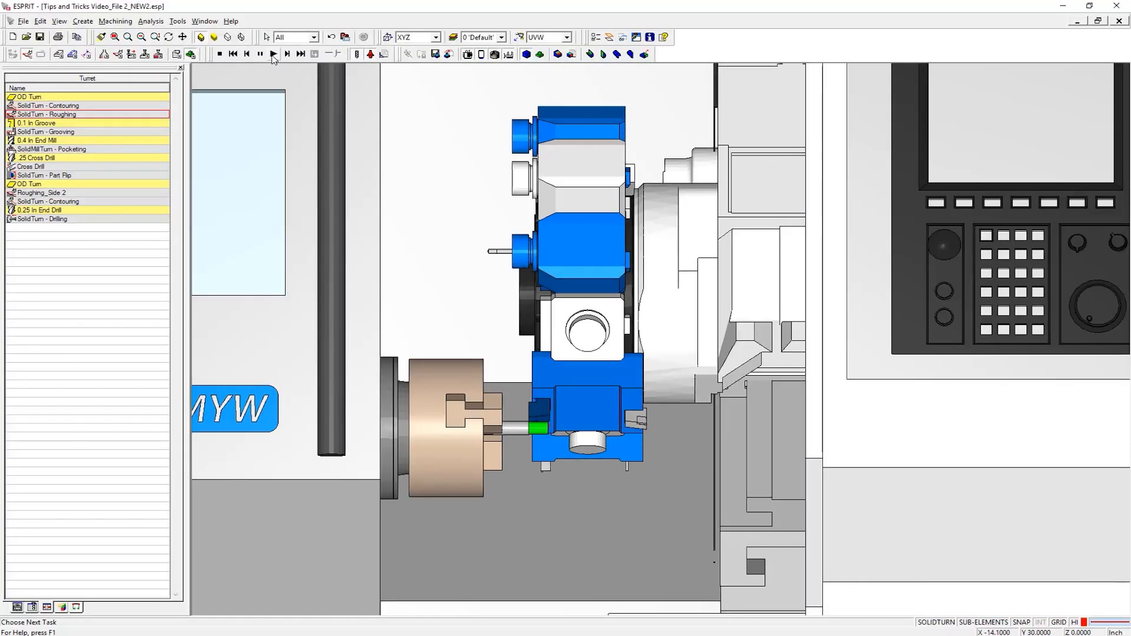
click(272, 54)
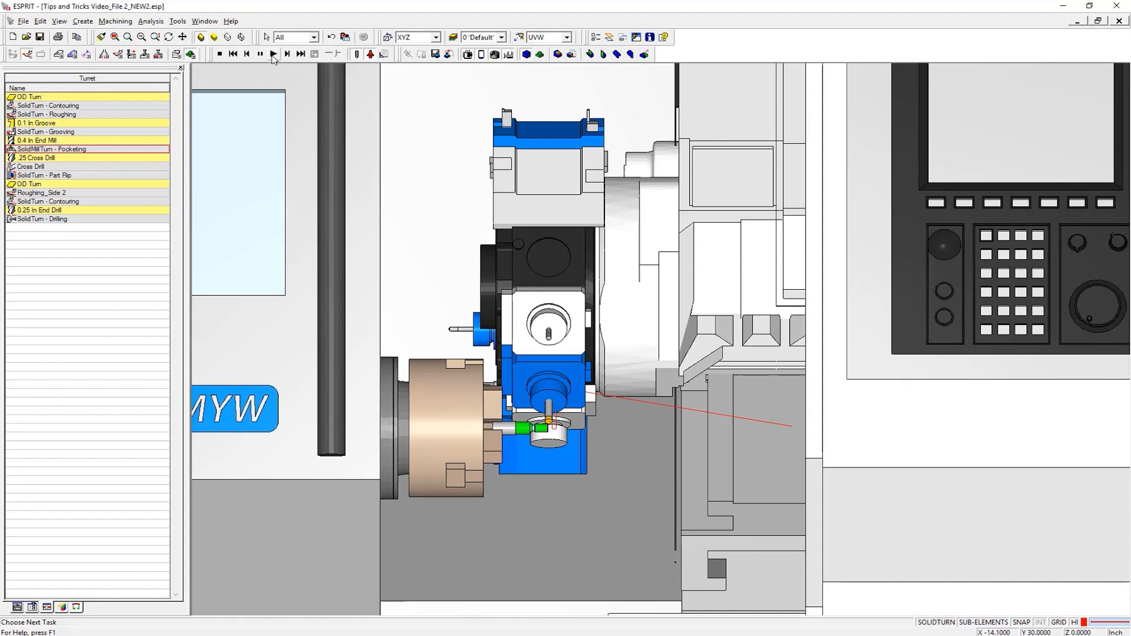
click(273, 54)
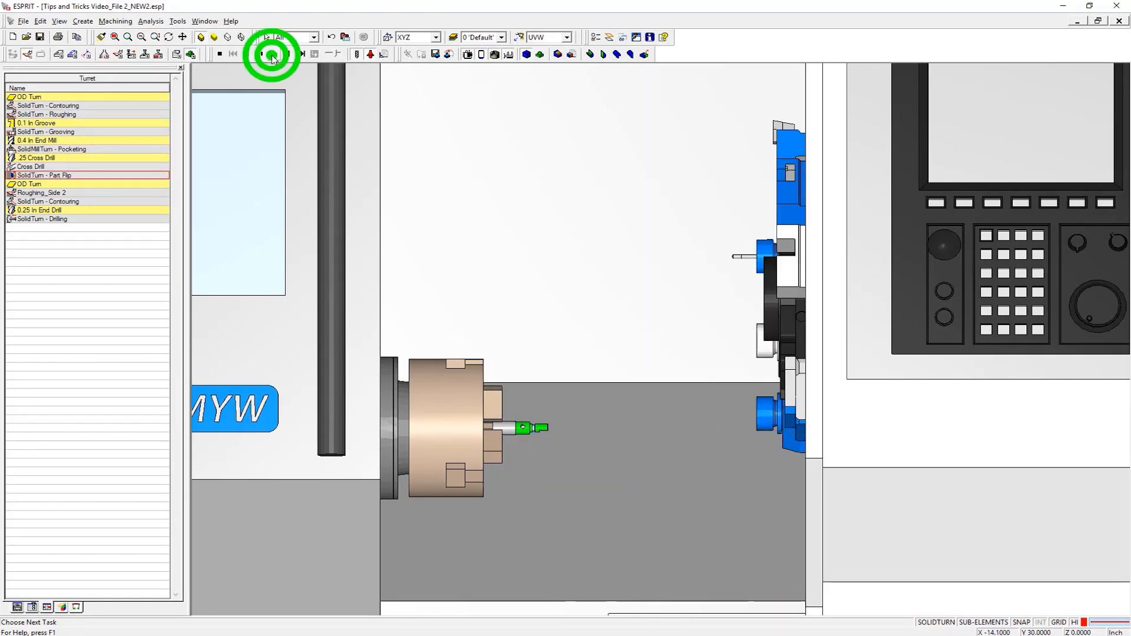
click(272, 53)
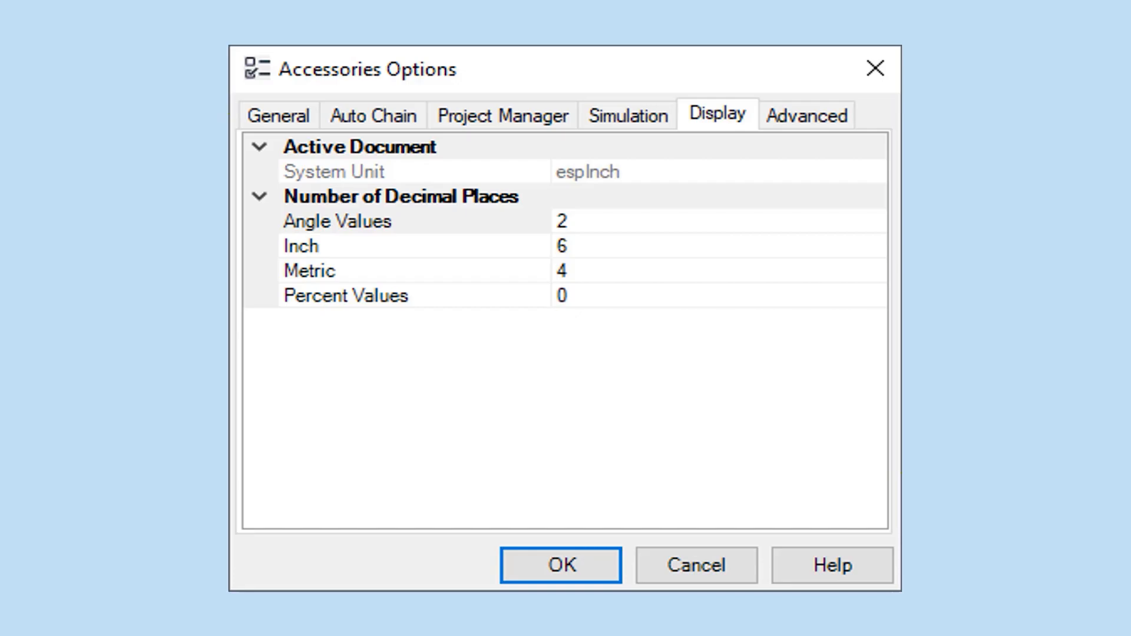
Step: Switch Accessories Options to the Advanced tab showing coolant and feed unit settings
click(806, 115)
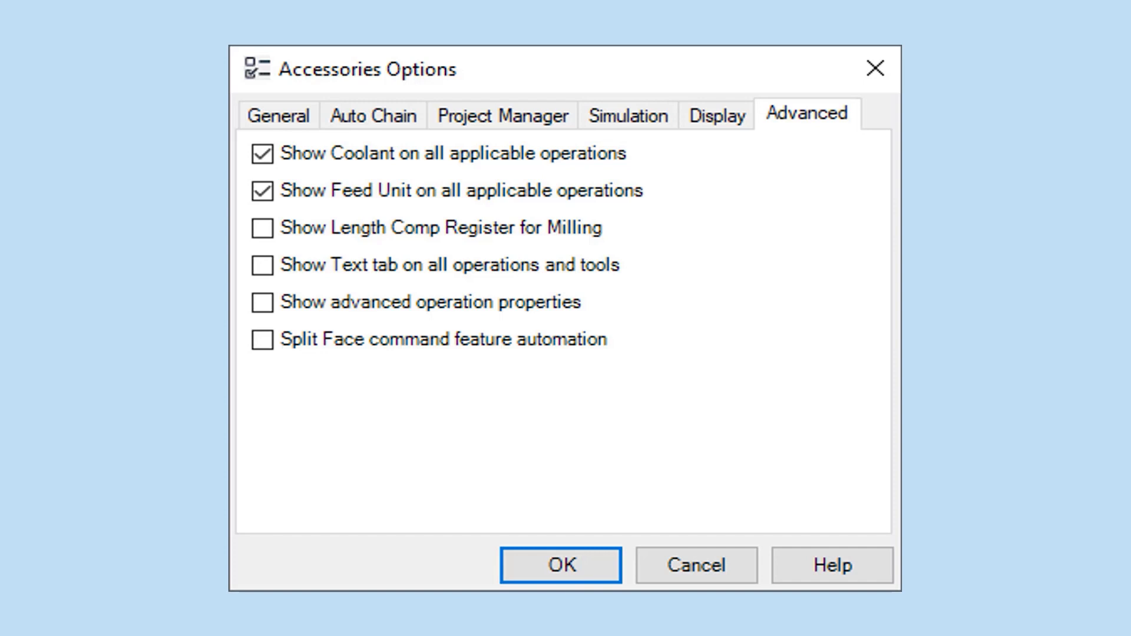
Step: Apply Show Length Comp Register for Milling and open the SolidMill - Chamfer operation
click(560, 565)
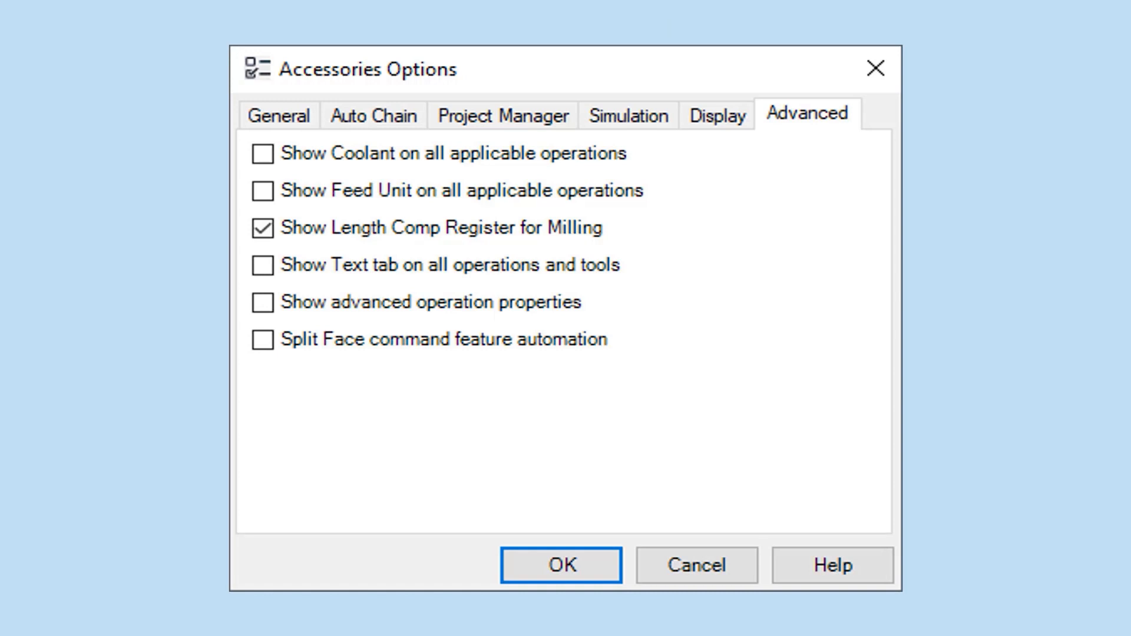
click(562, 565)
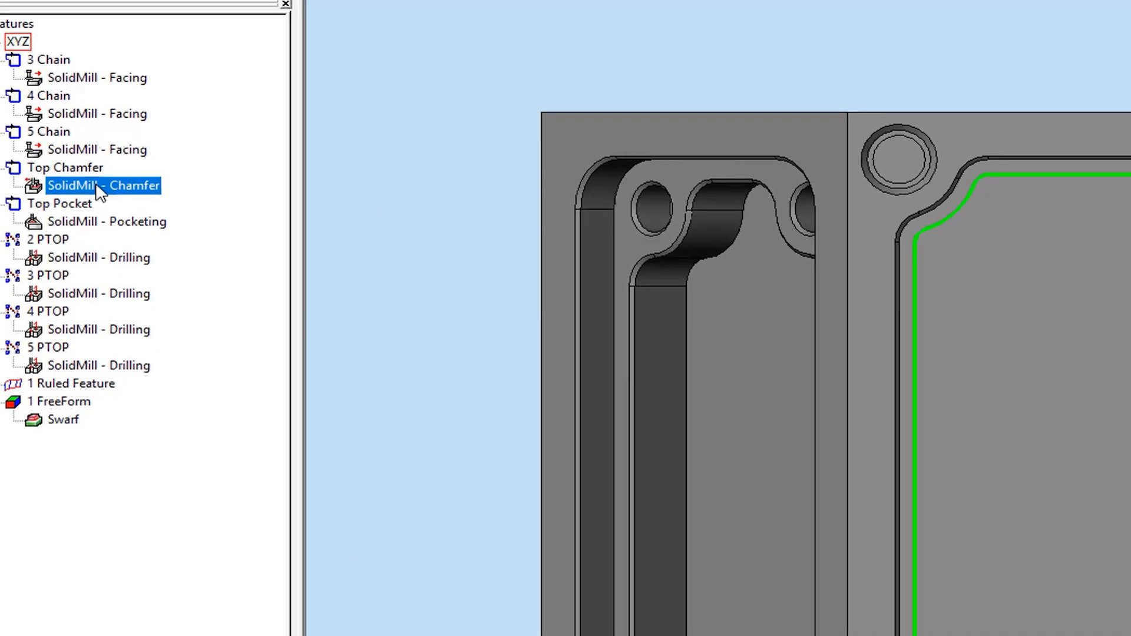
double_click(103, 185)
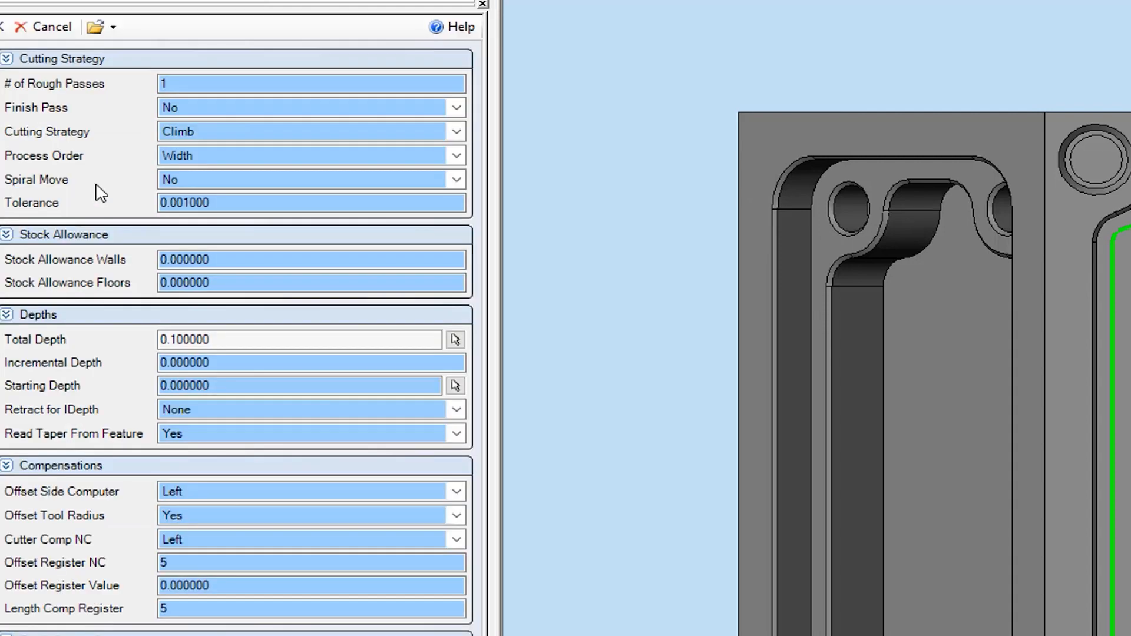
click(311, 608)
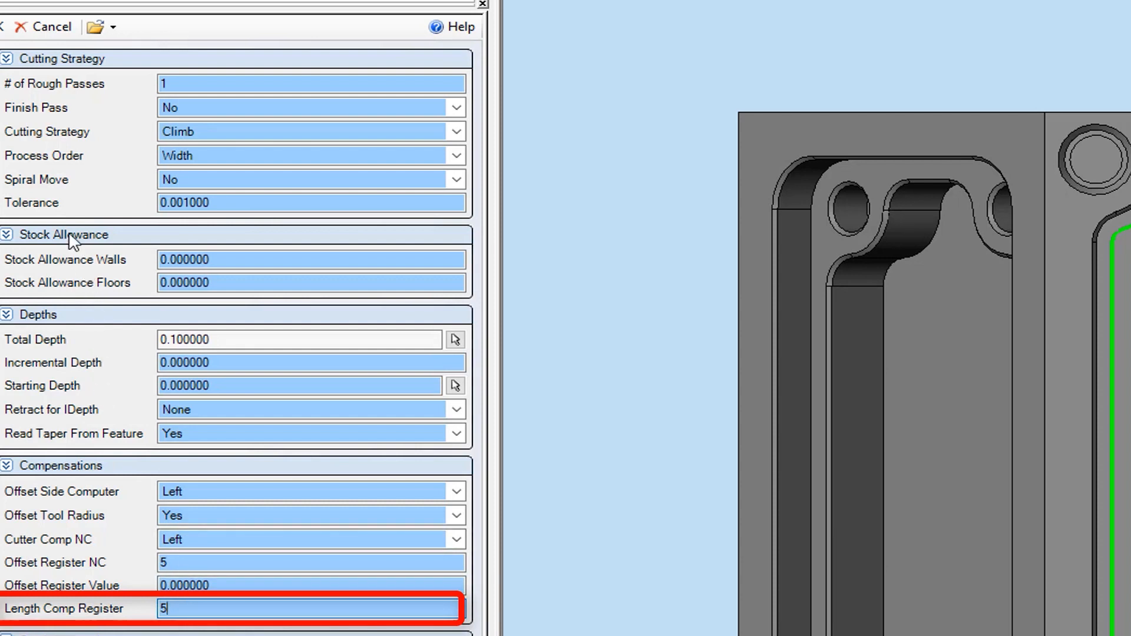
mouse_move(10, 187)
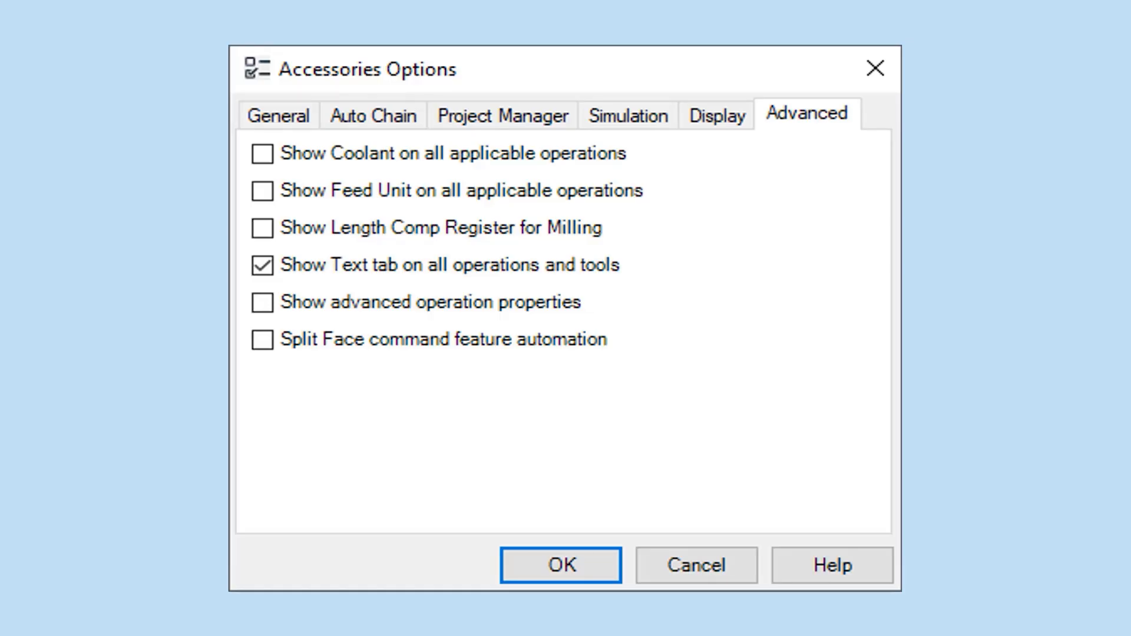
Step: Apply the Text tab and advanced properties options, checking Chamfer and Drilling operations
click(560, 565)
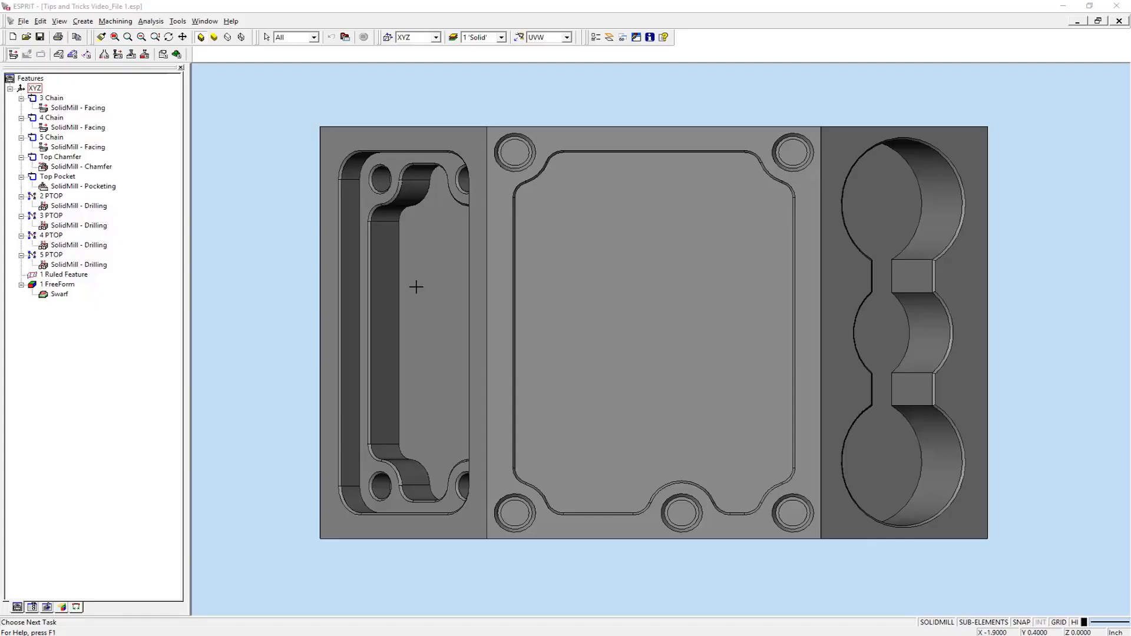
click(77, 167)
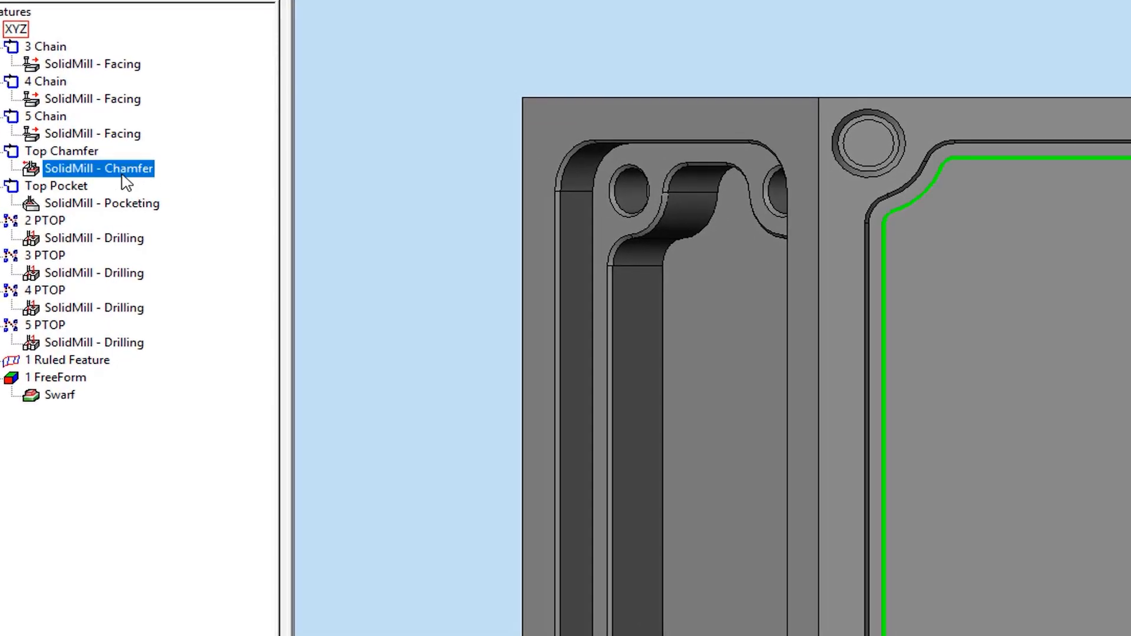
double_click(99, 168)
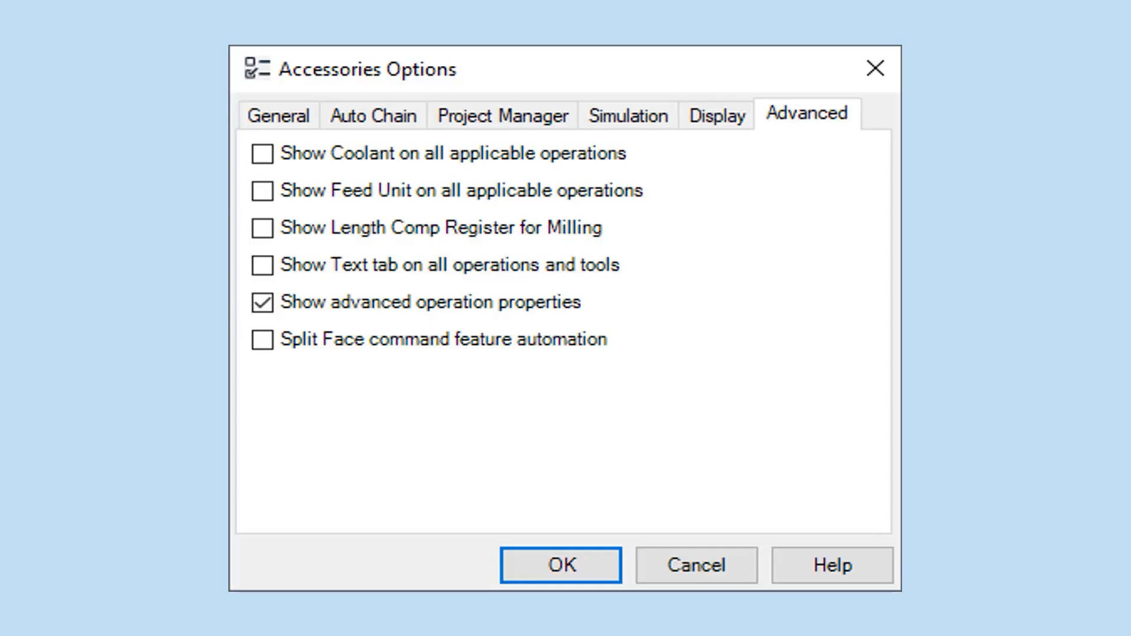
click(560, 565)
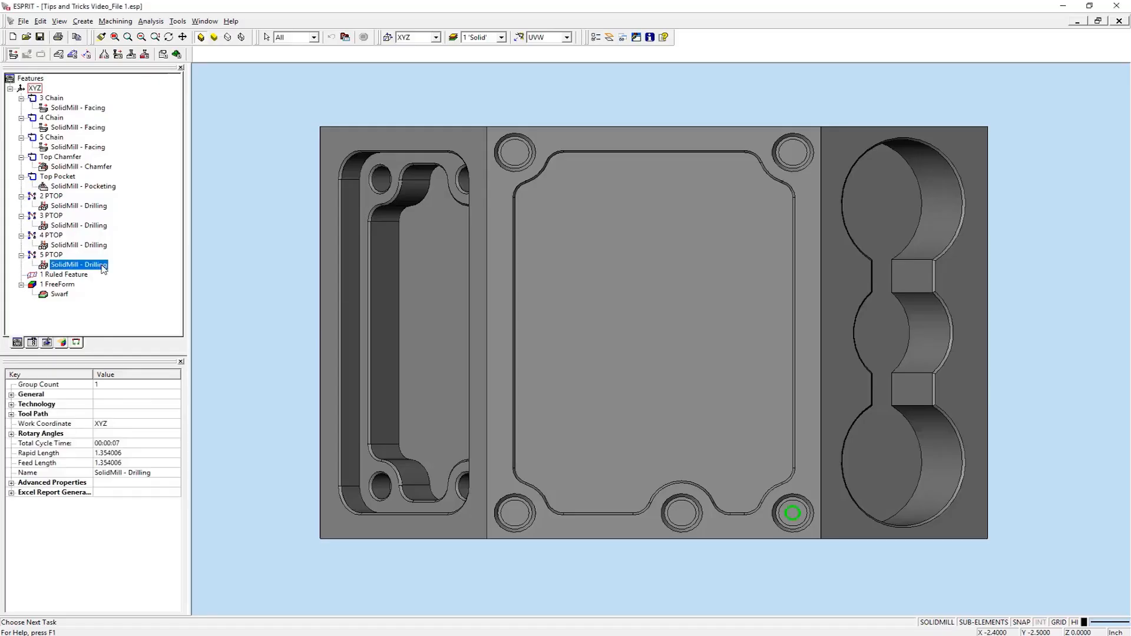
click(12, 482)
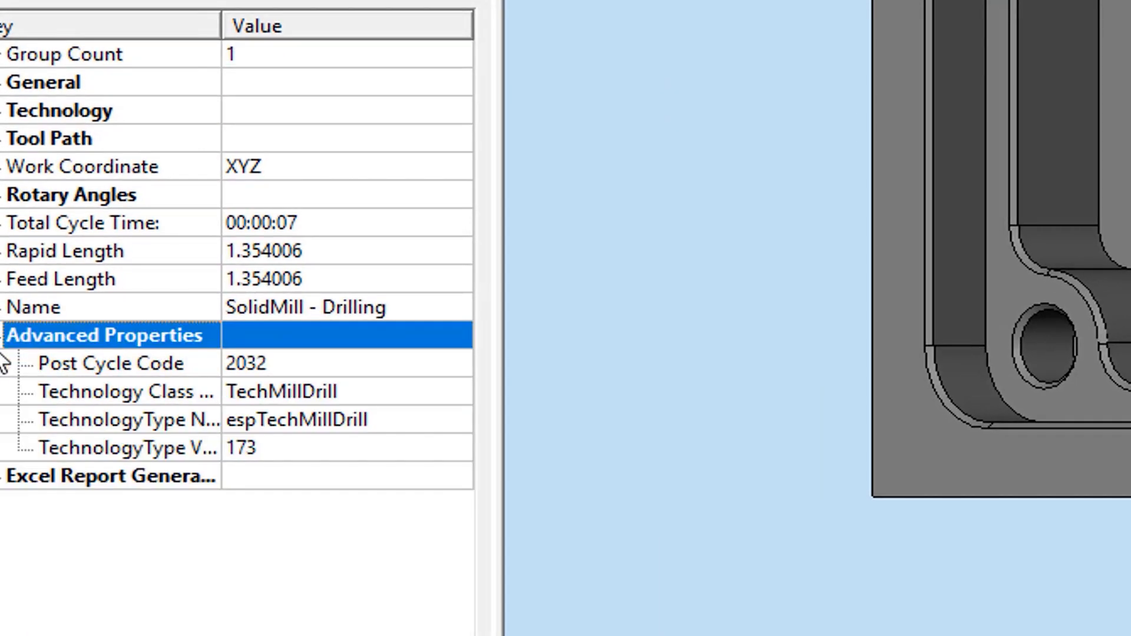
mouse_move(180, 280)
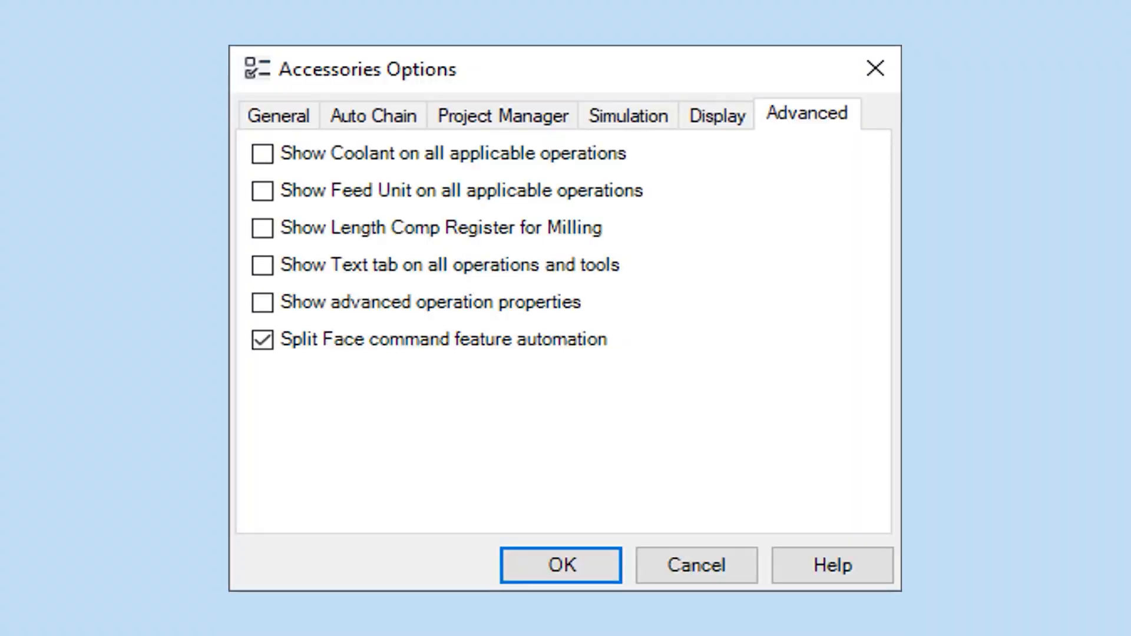
Step: Apply split face automation and split the pocket wall face at 50% in U
click(560, 565)
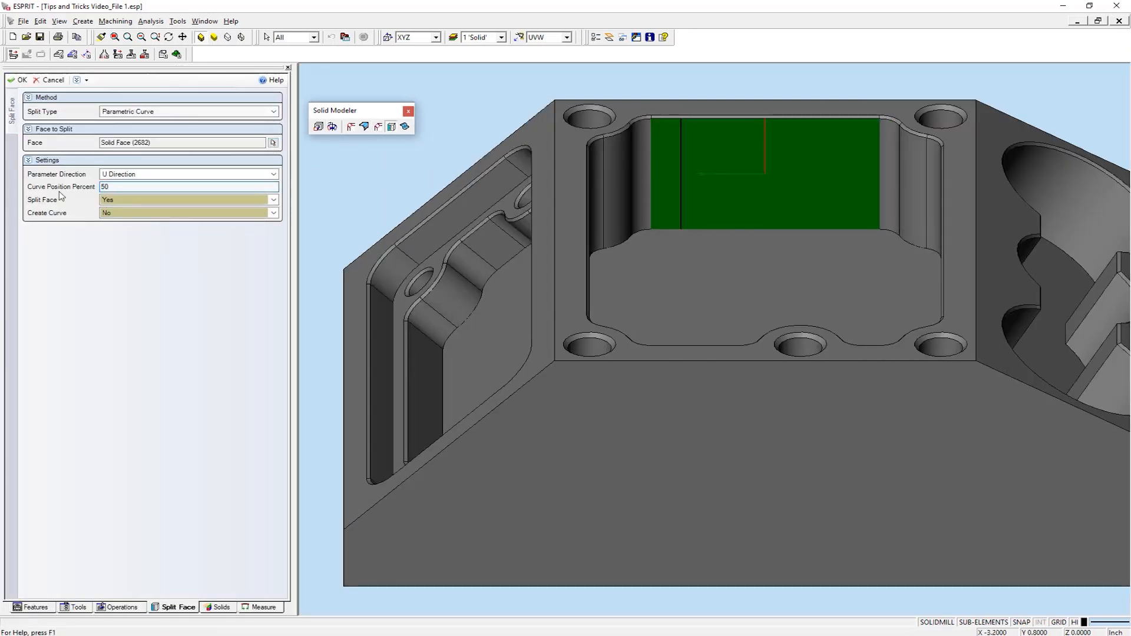
click(17, 79)
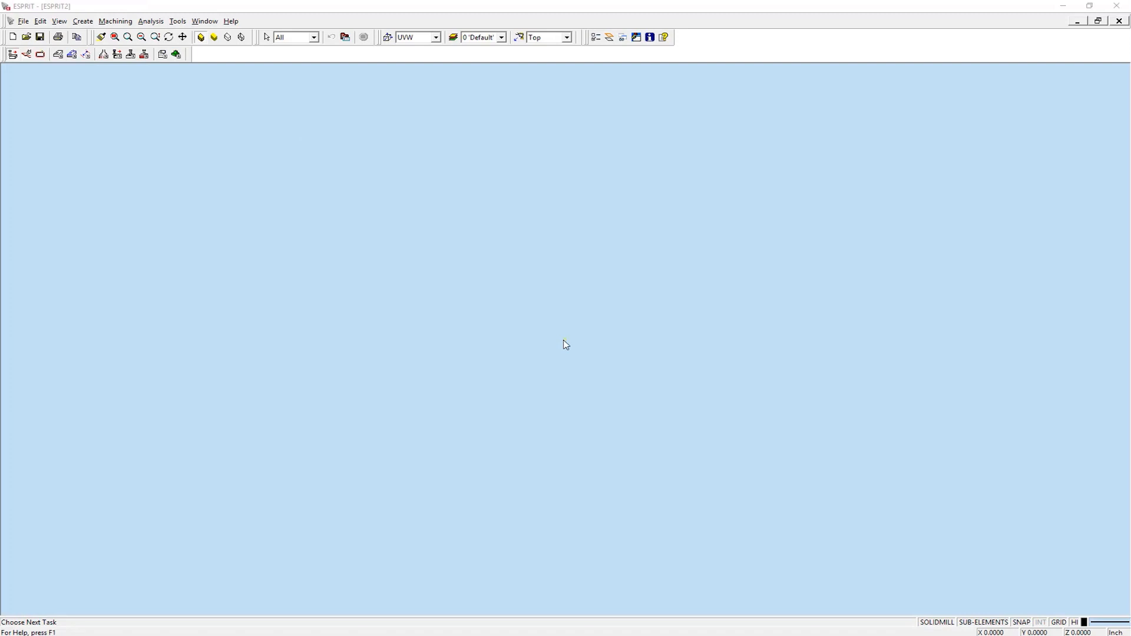
mouse_move(416, 242)
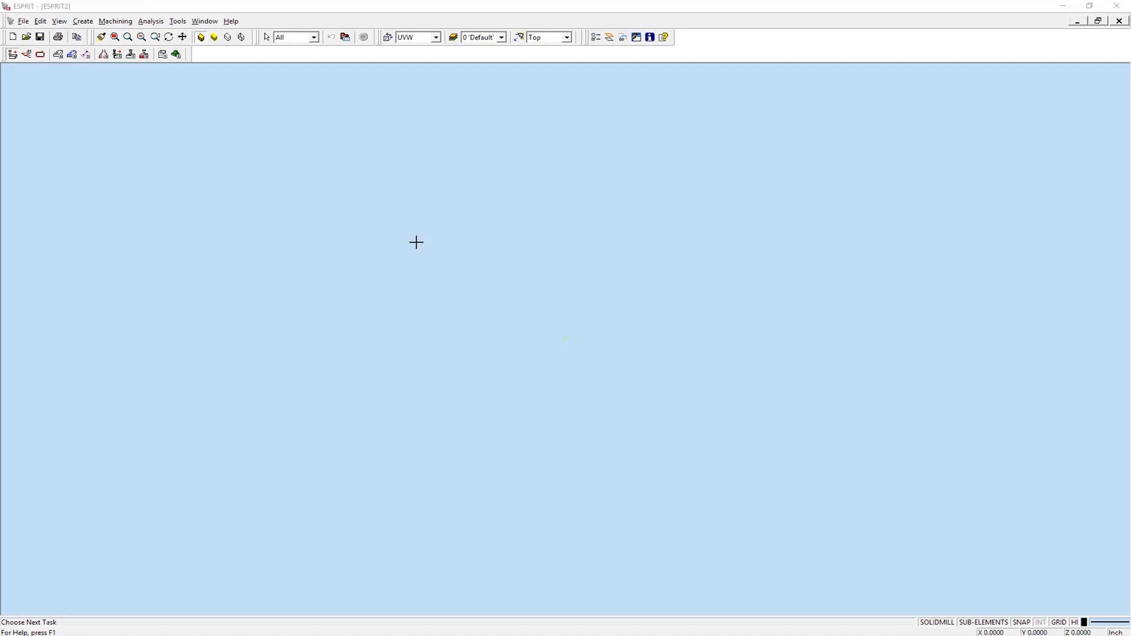